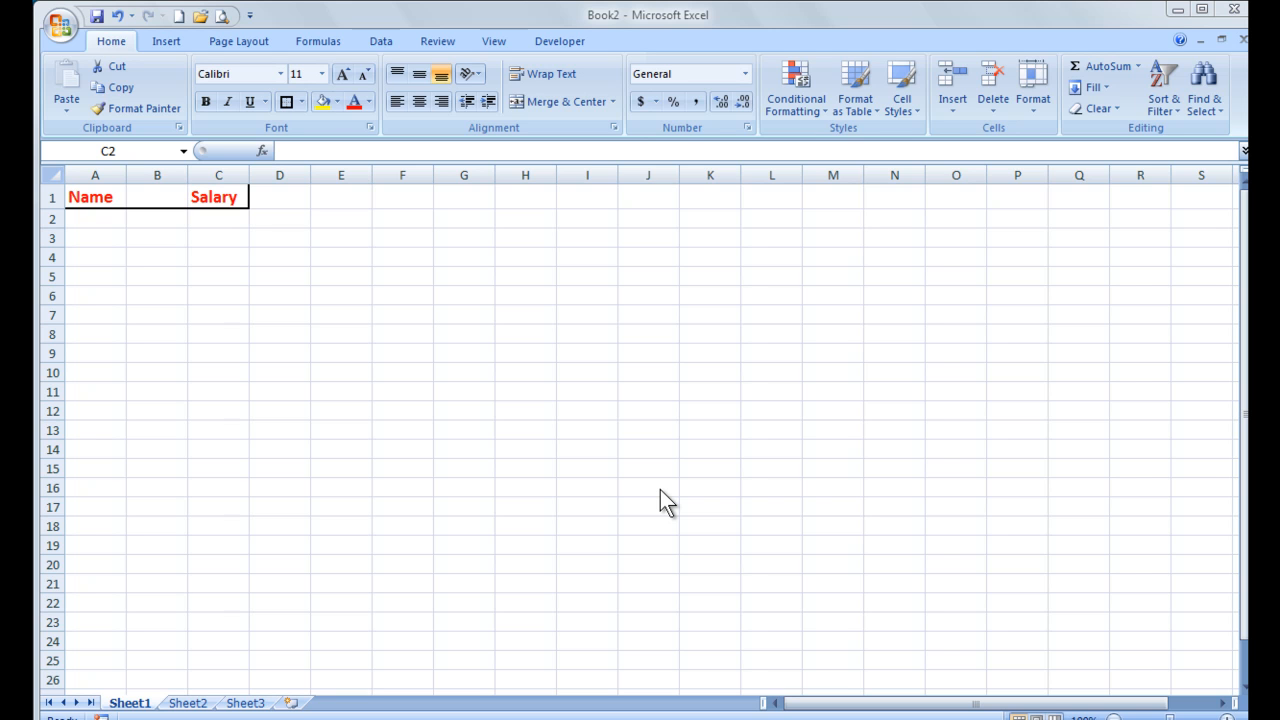
{"action": "mouse_move", "coordinate": [754, 588]}
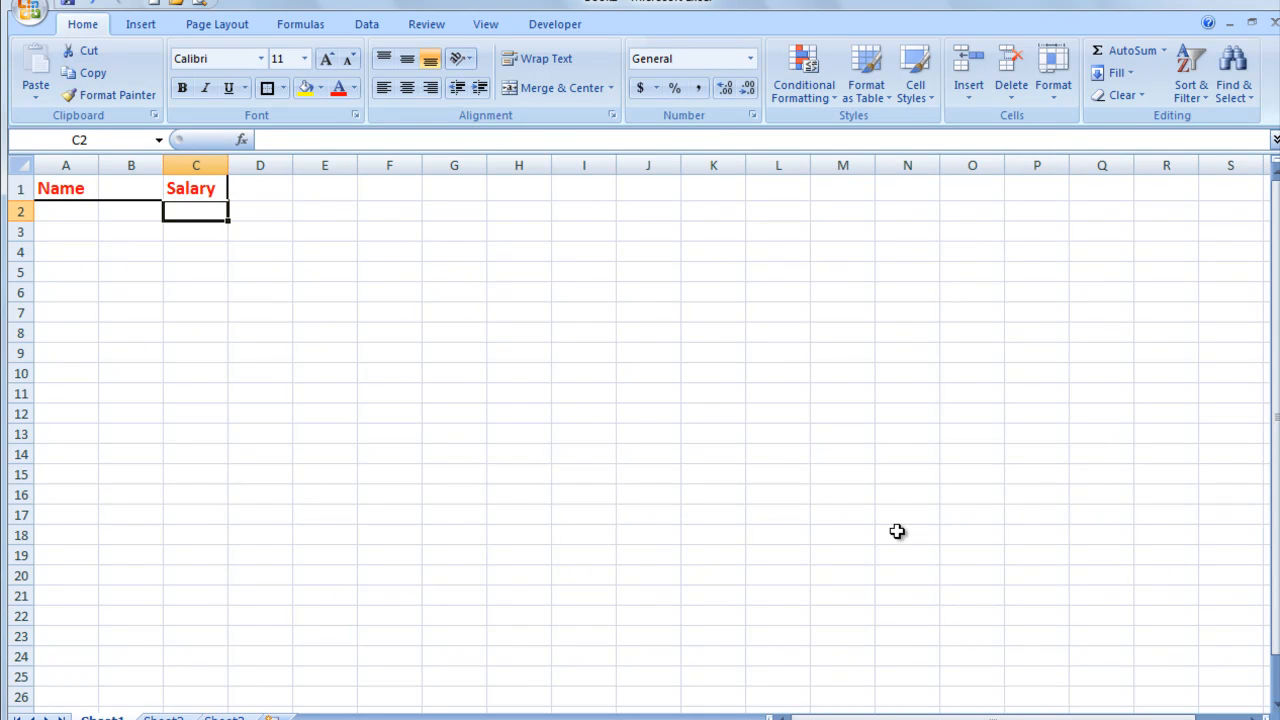
{"action": "mouse_move", "coordinate": [892, 538]}
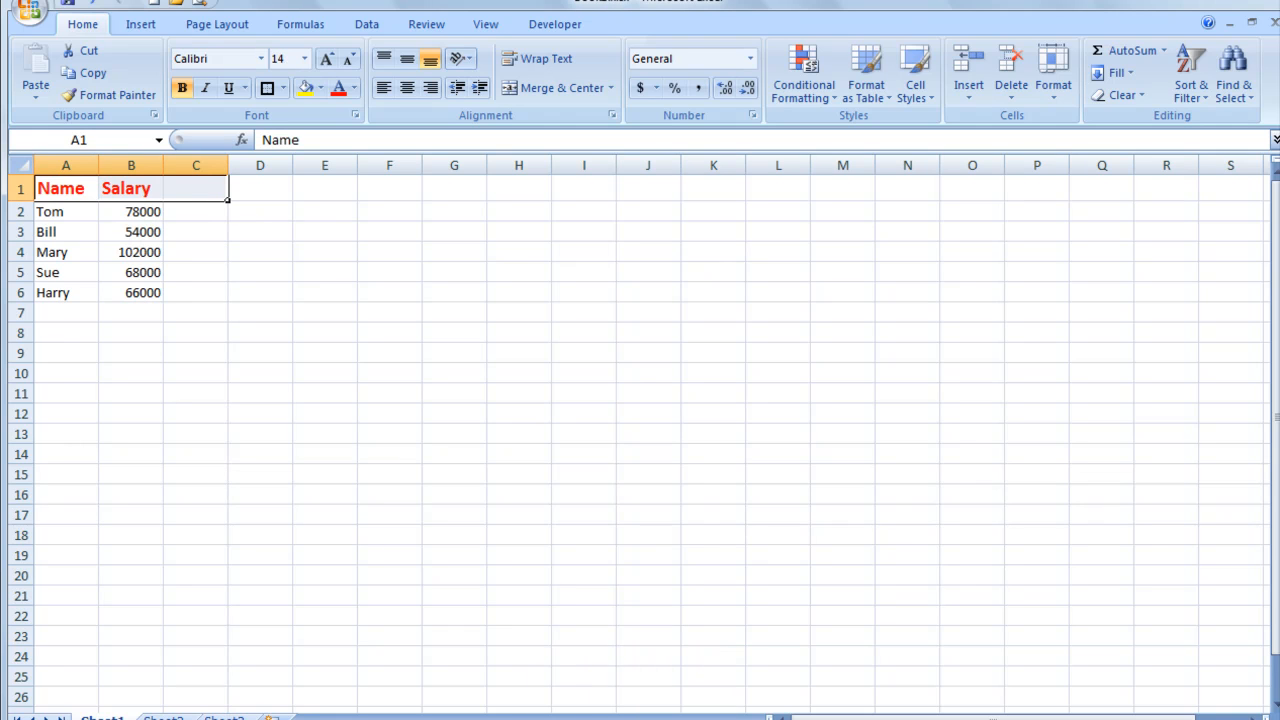
{"action": "mouse_move", "coordinate": [133, 190]}
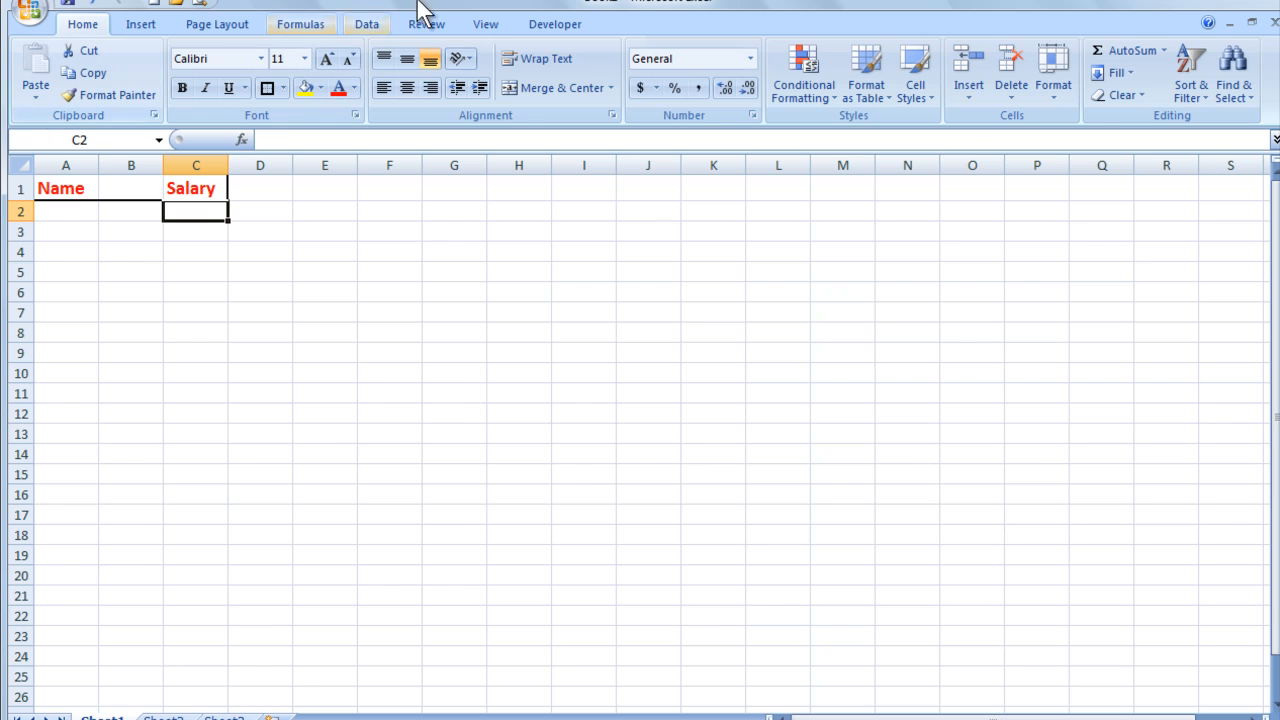
Arrange Book2 and Book1.xlsx side by side with the Vertical option
{"action": "left_click", "coordinate": [485, 23]}
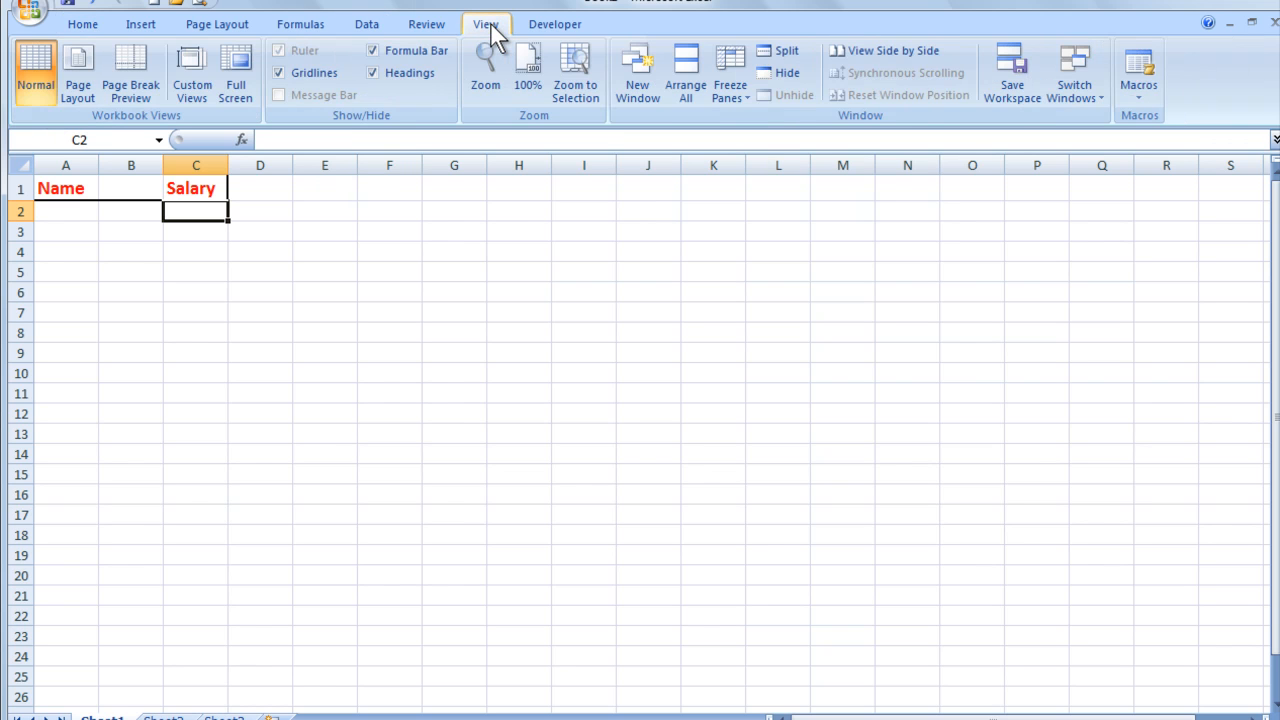
{"action": "left_click", "coordinate": [685, 72]}
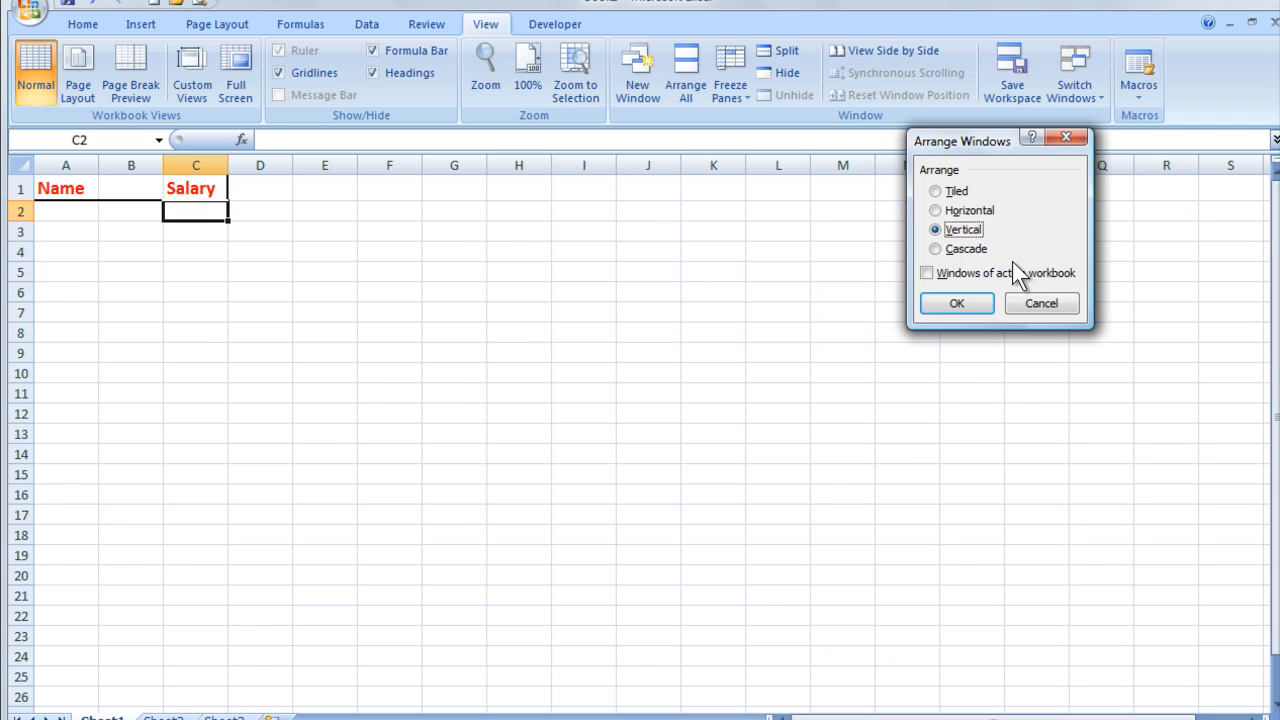
{"action": "left_click", "coordinate": [956, 303]}
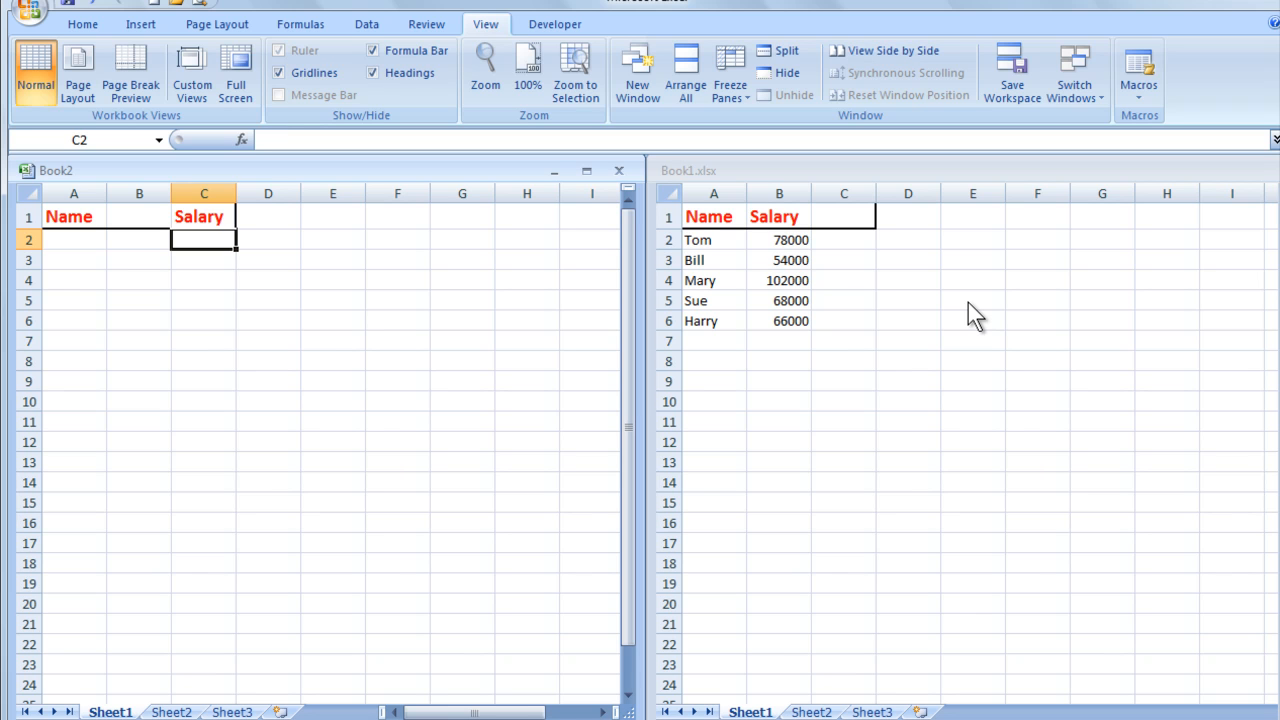
{"action": "mouse_move", "coordinate": [908, 308]}
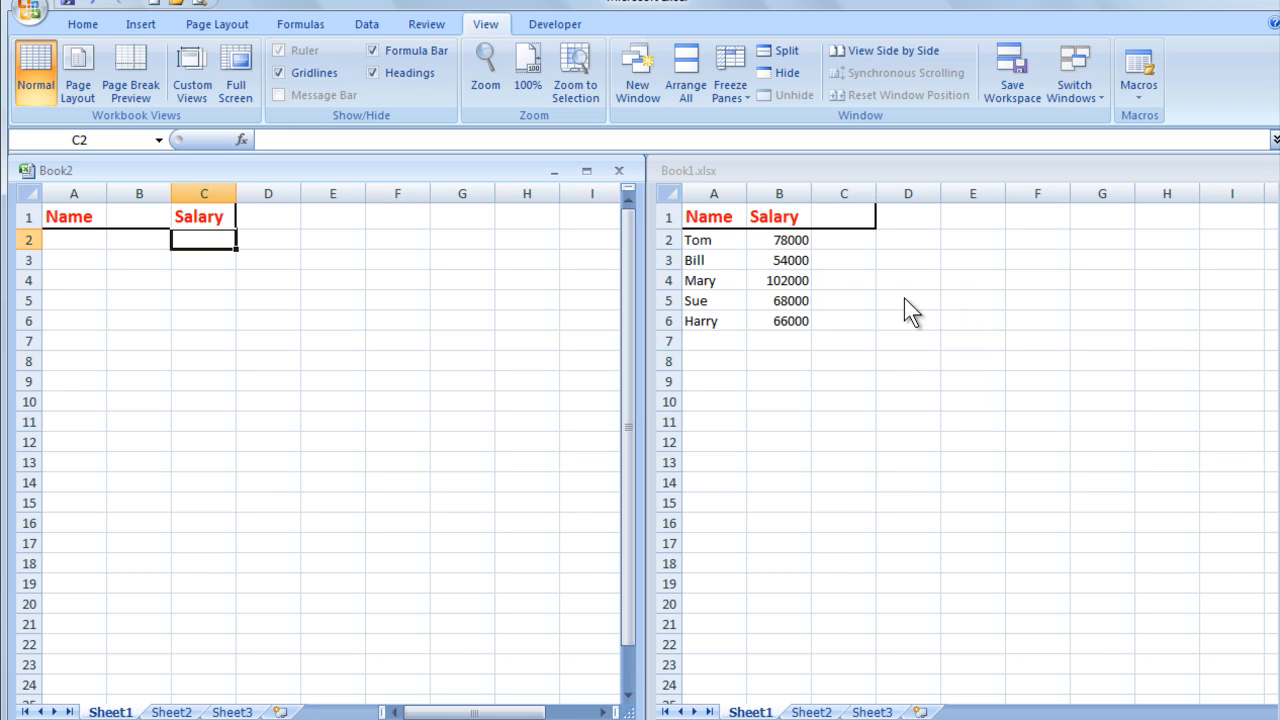
{"action": "mouse_move", "coordinate": [820, 250]}
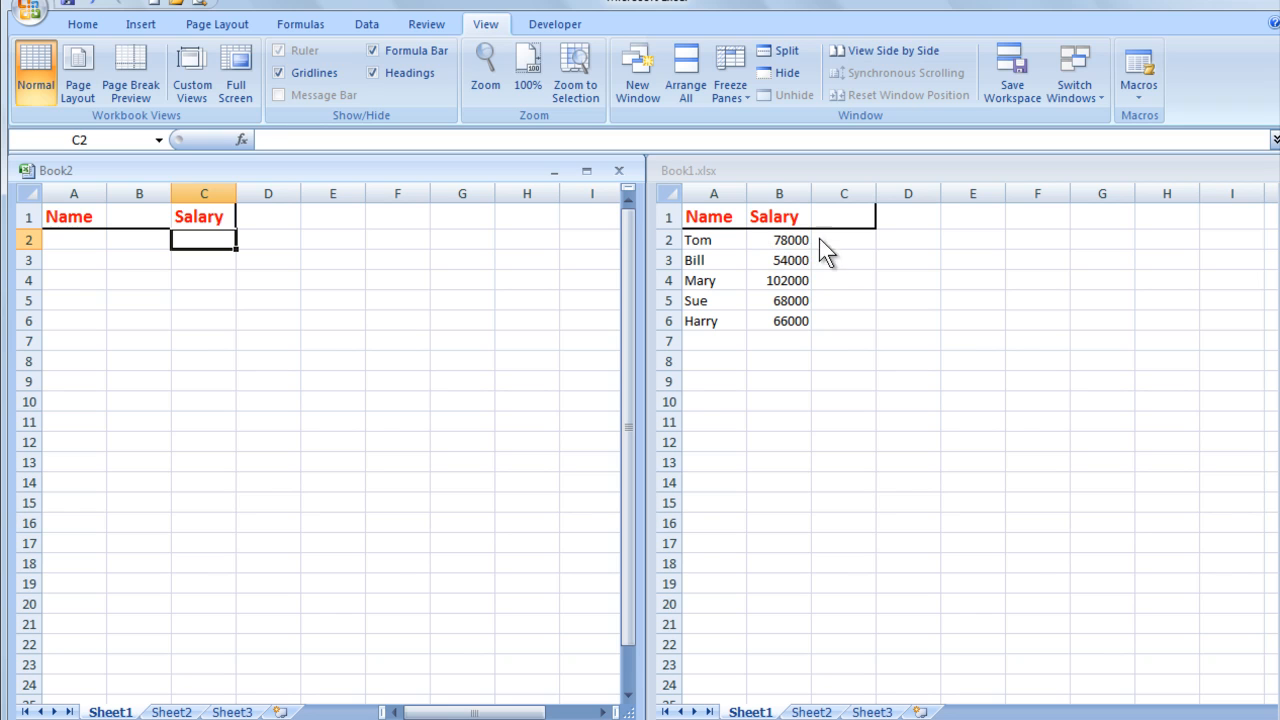
{"action": "mouse_move", "coordinate": [801, 332]}
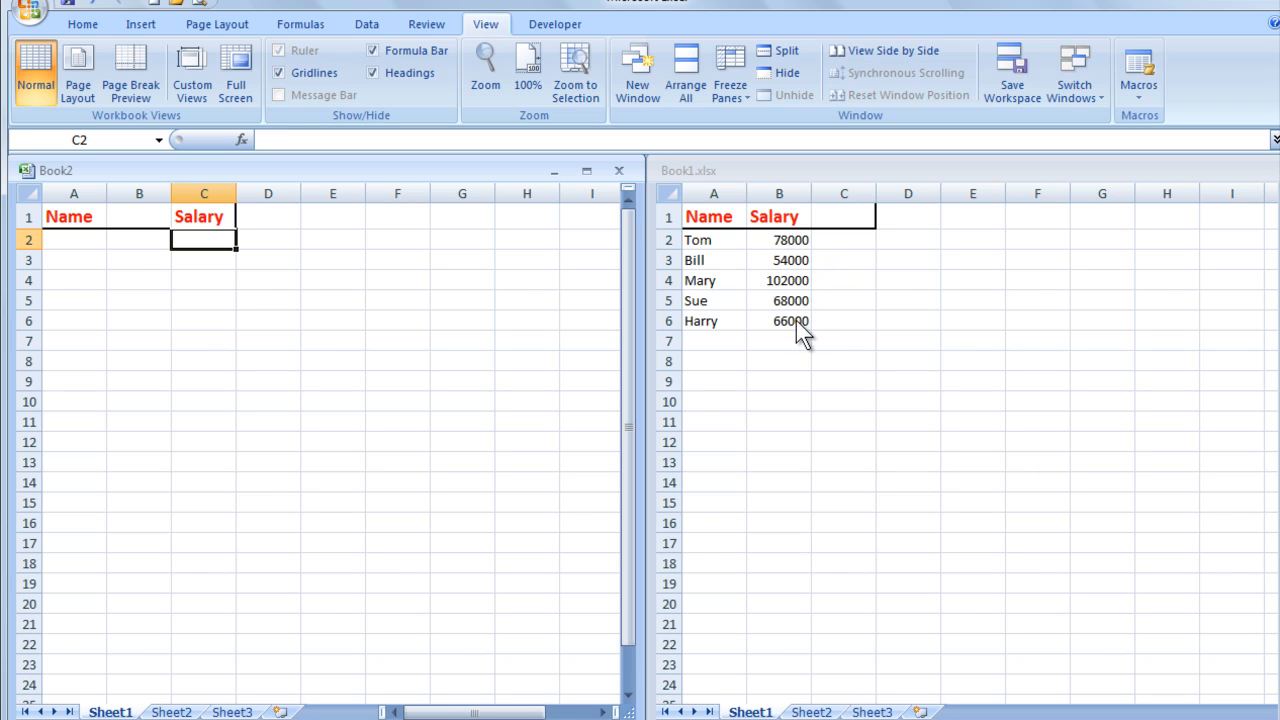
{"action": "mouse_move", "coordinate": [212, 240]}
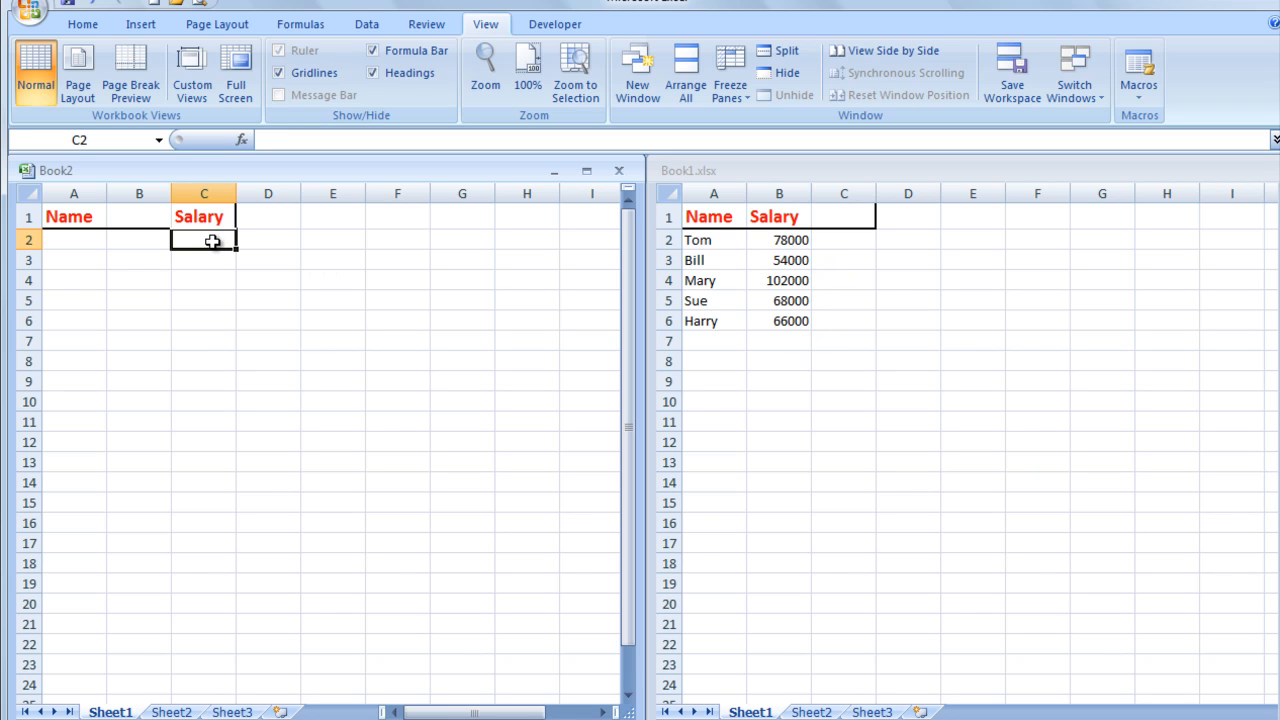
{"action": "mouse_move", "coordinate": [304, 247]}
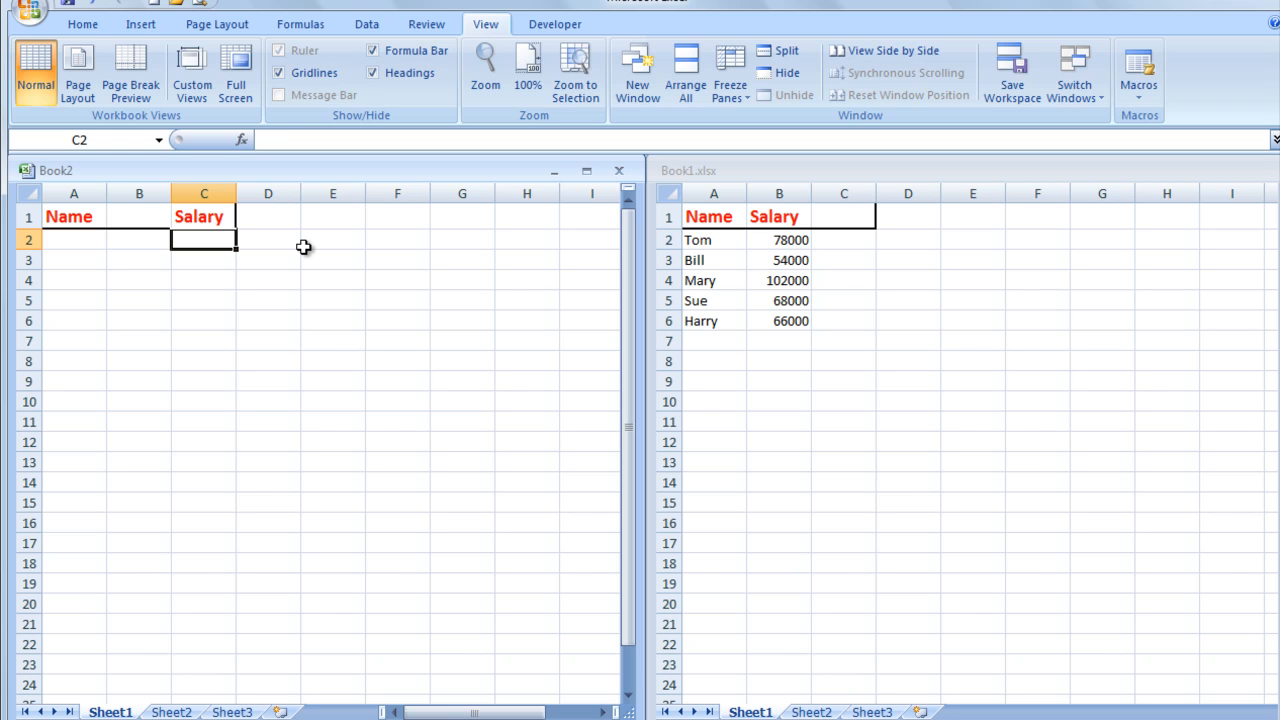
Type =VLOOKUP(A2, in C2 and select Book1's range A2:B6 as the table
{"action": "type", "text": "=vl"}
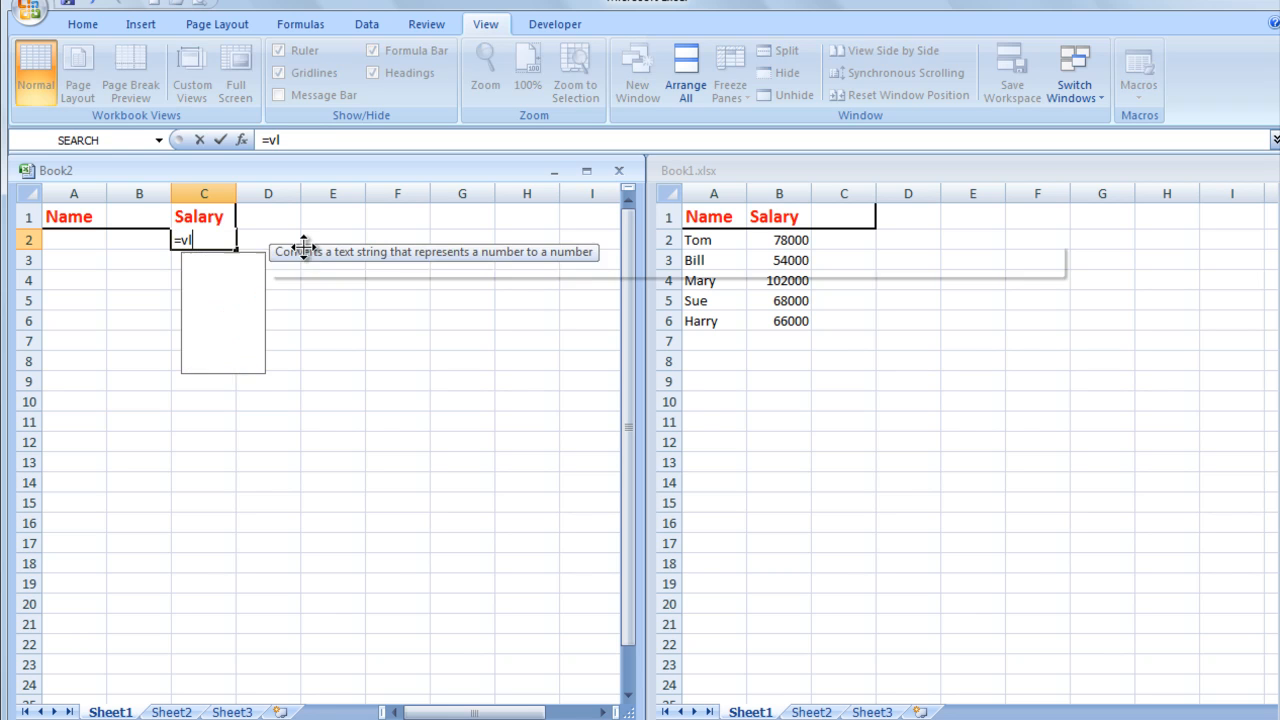
{"action": "type", "text": "ookup"}
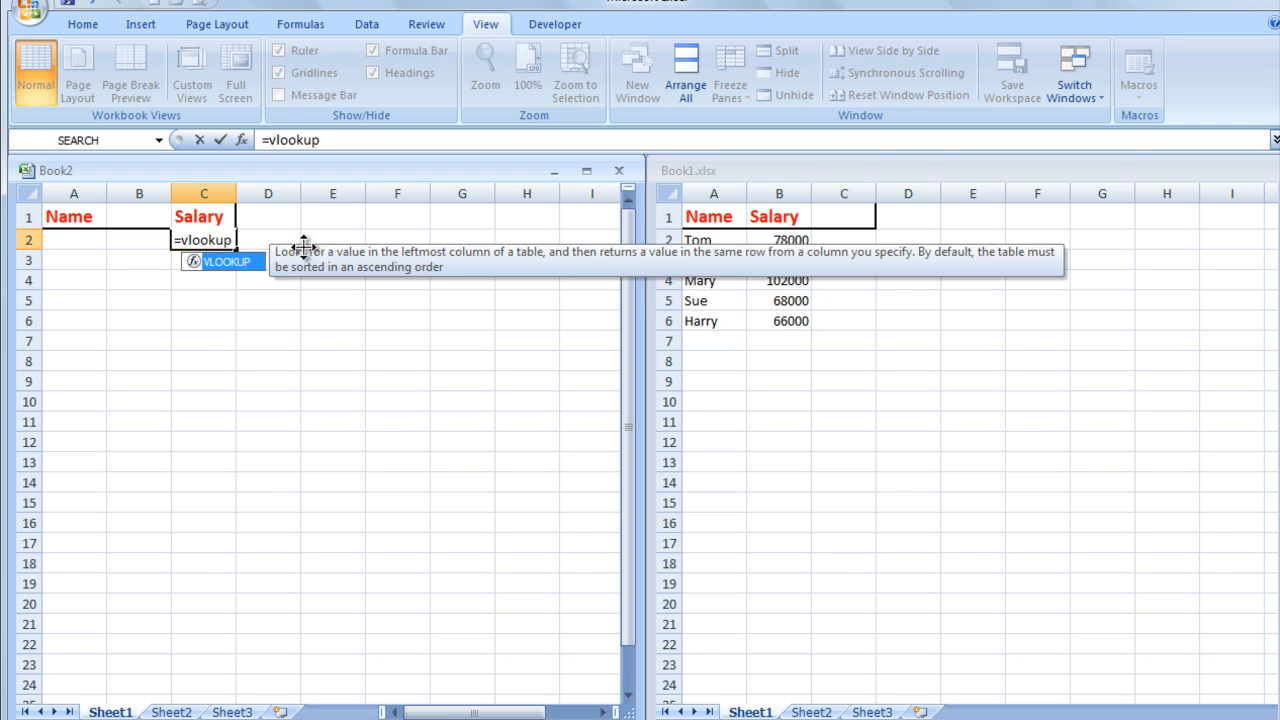
{"action": "type", "text": "("}
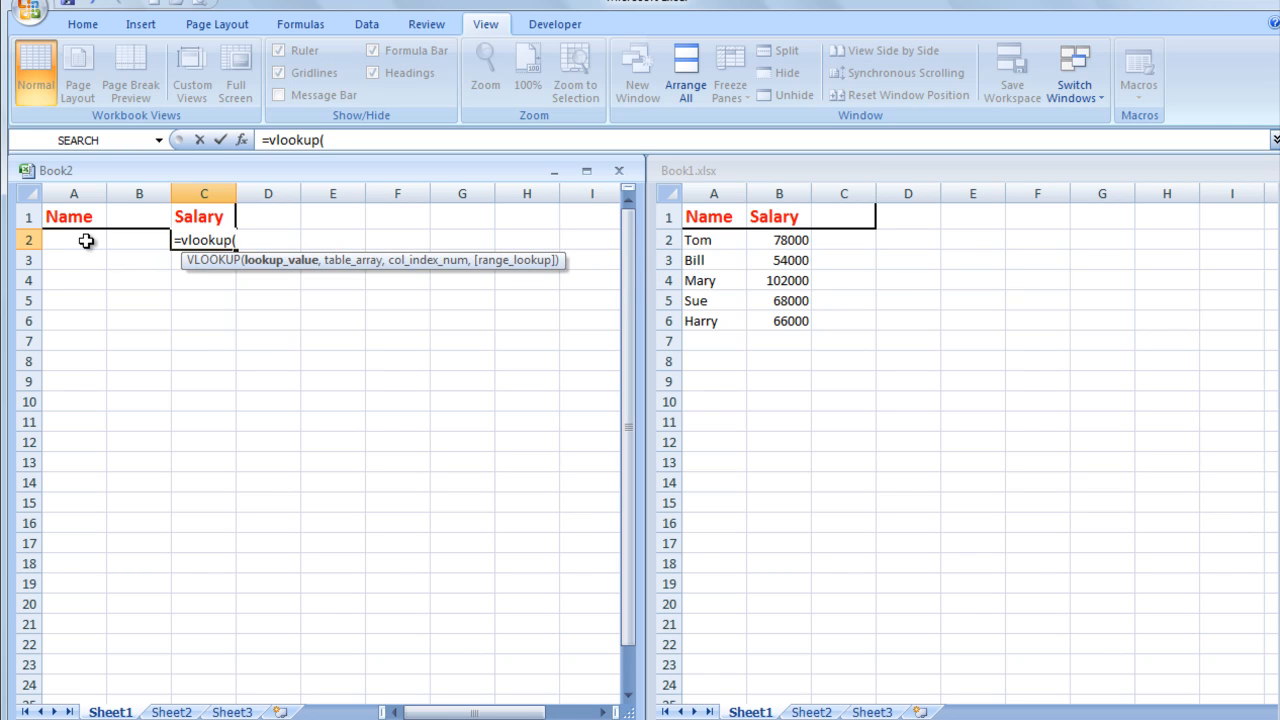
{"action": "left_click", "coordinate": [73, 240]}
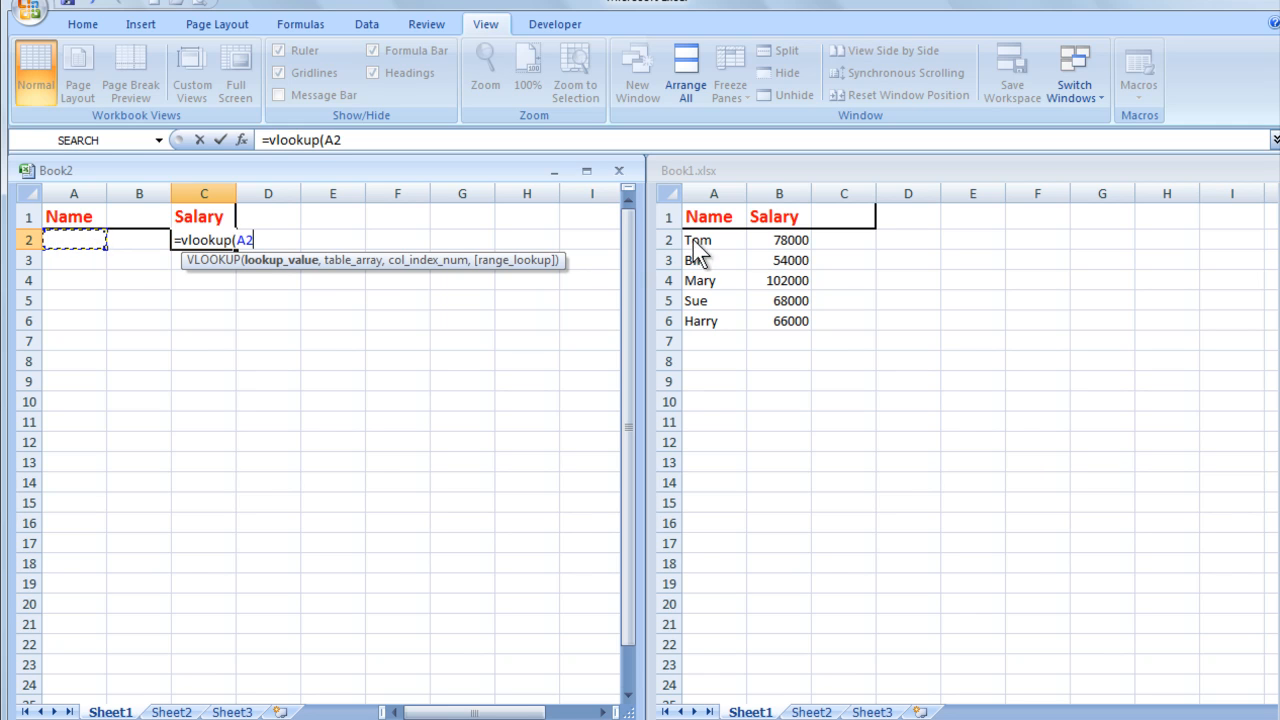
{"action": "mouse_move", "coordinate": [480, 246]}
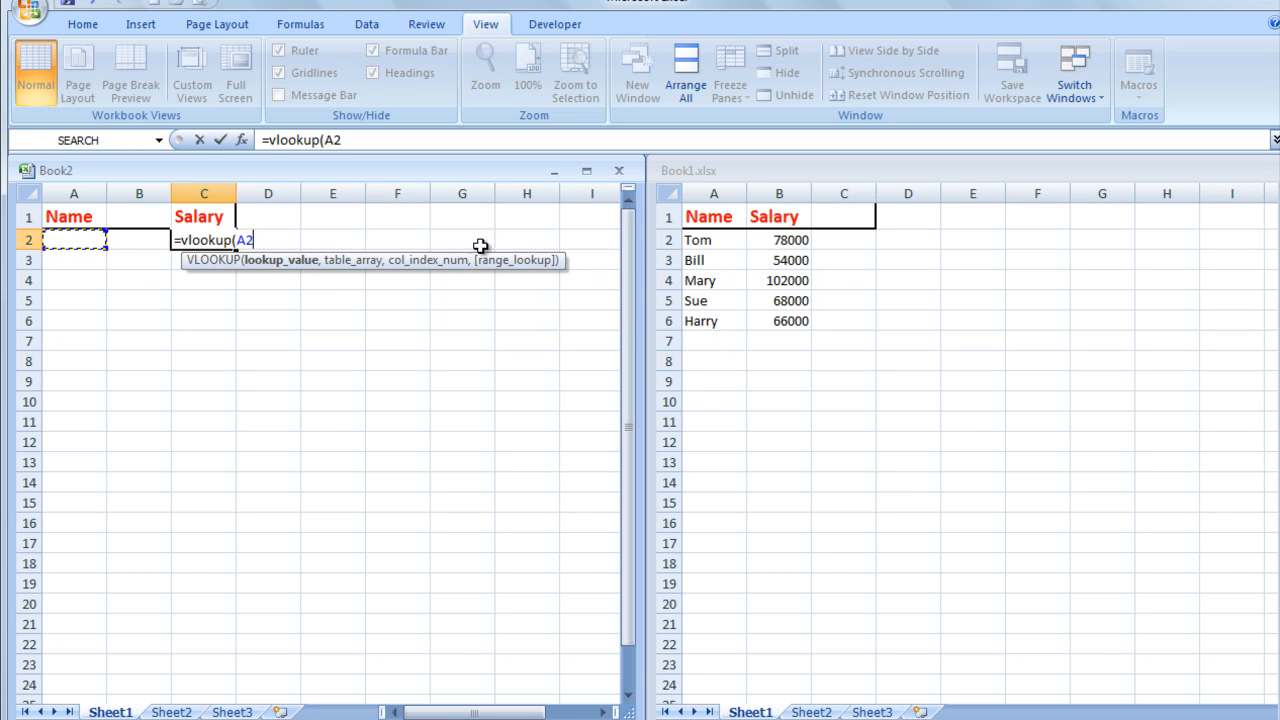
{"action": "type", "text": ","}
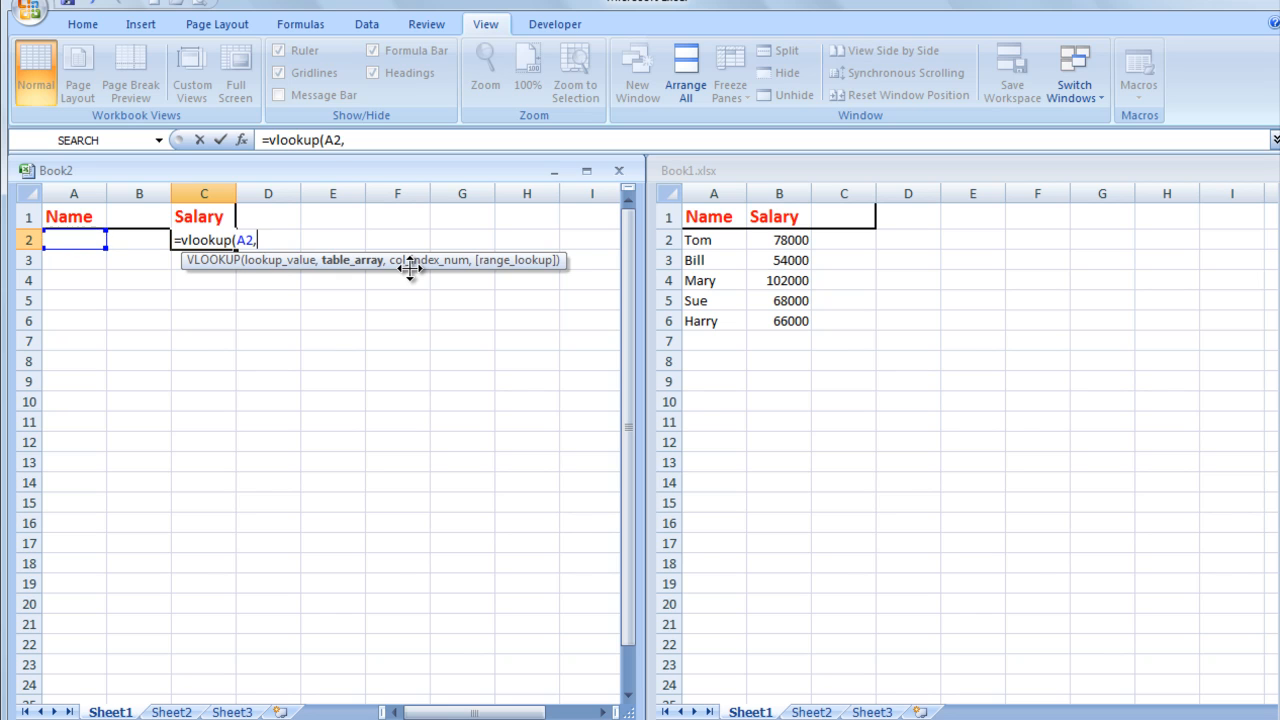
{"action": "mouse_move", "coordinate": [705, 255]}
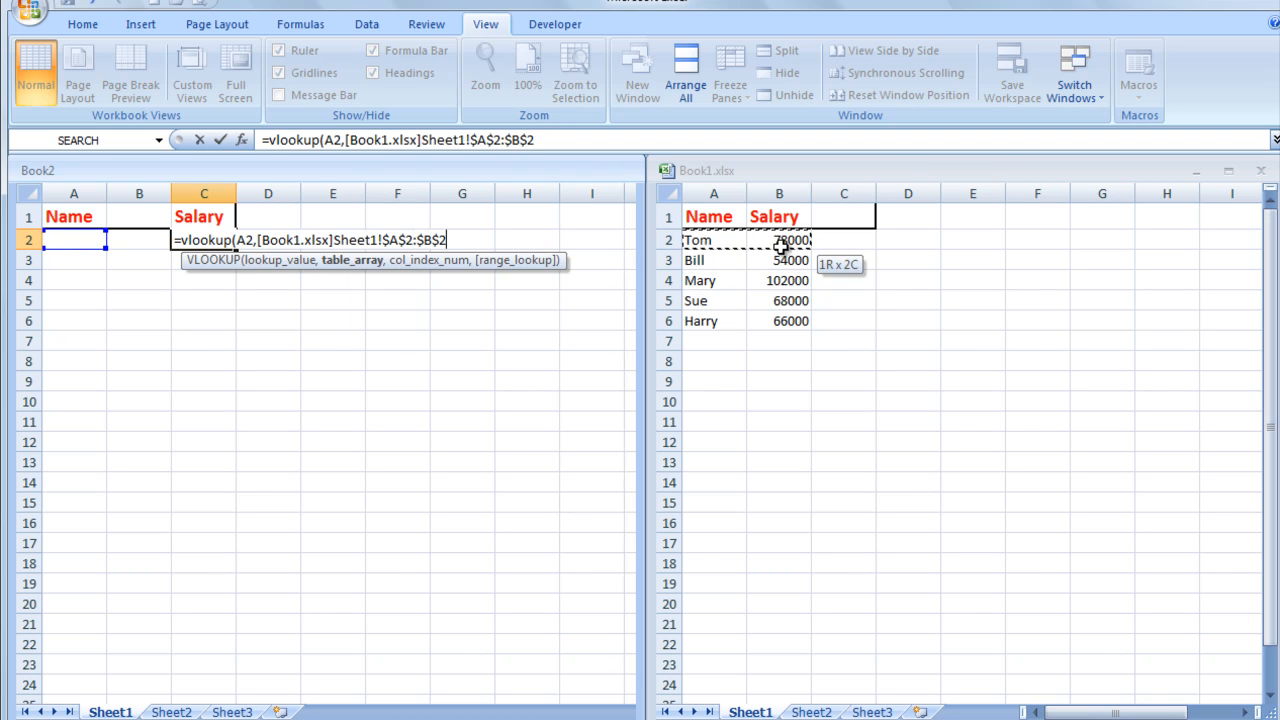
{"action": "left_click_drag", "start_coordinate": [779, 240], "coordinate": [789, 320]}
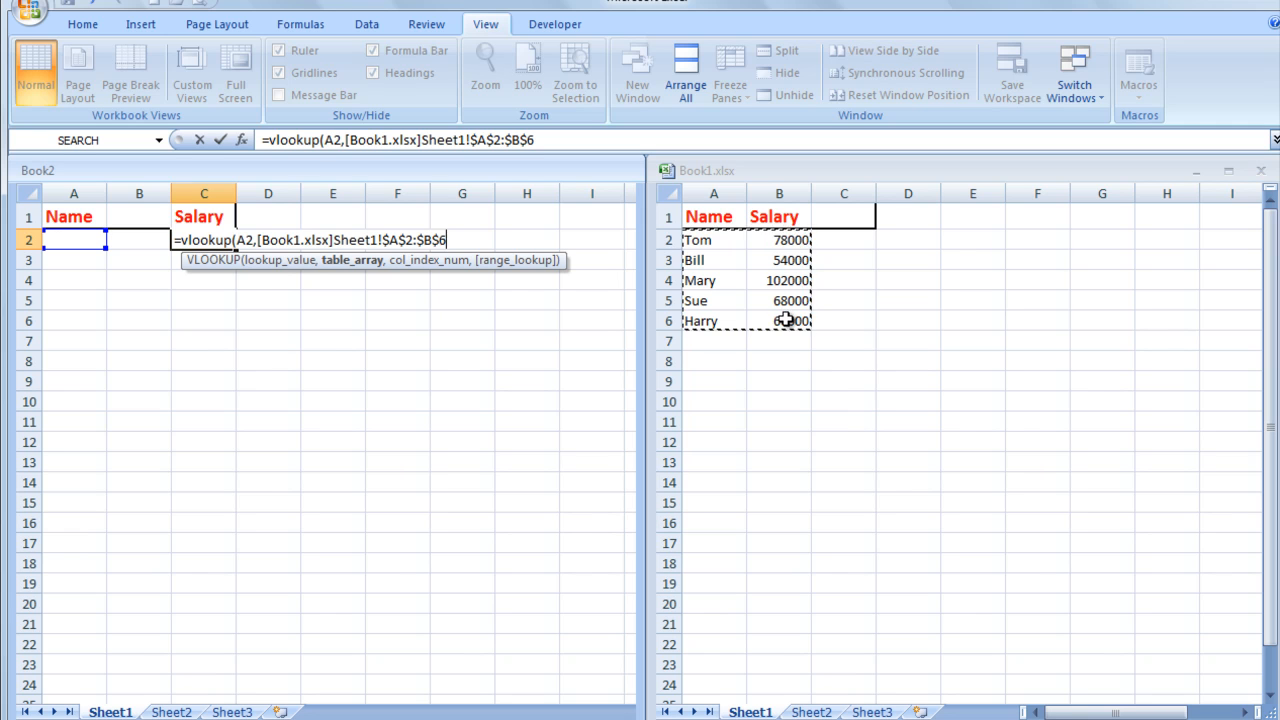
{"action": "mouse_move", "coordinate": [385, 290]}
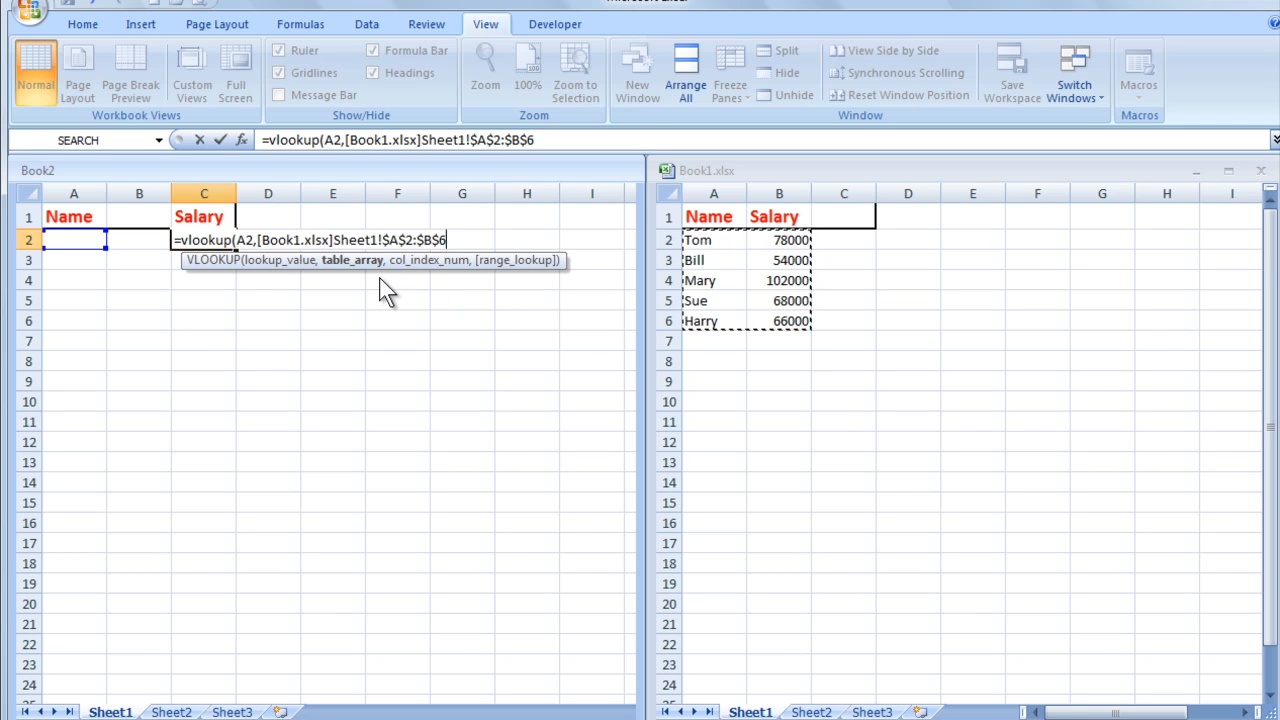
{"action": "mouse_move", "coordinate": [295, 270]}
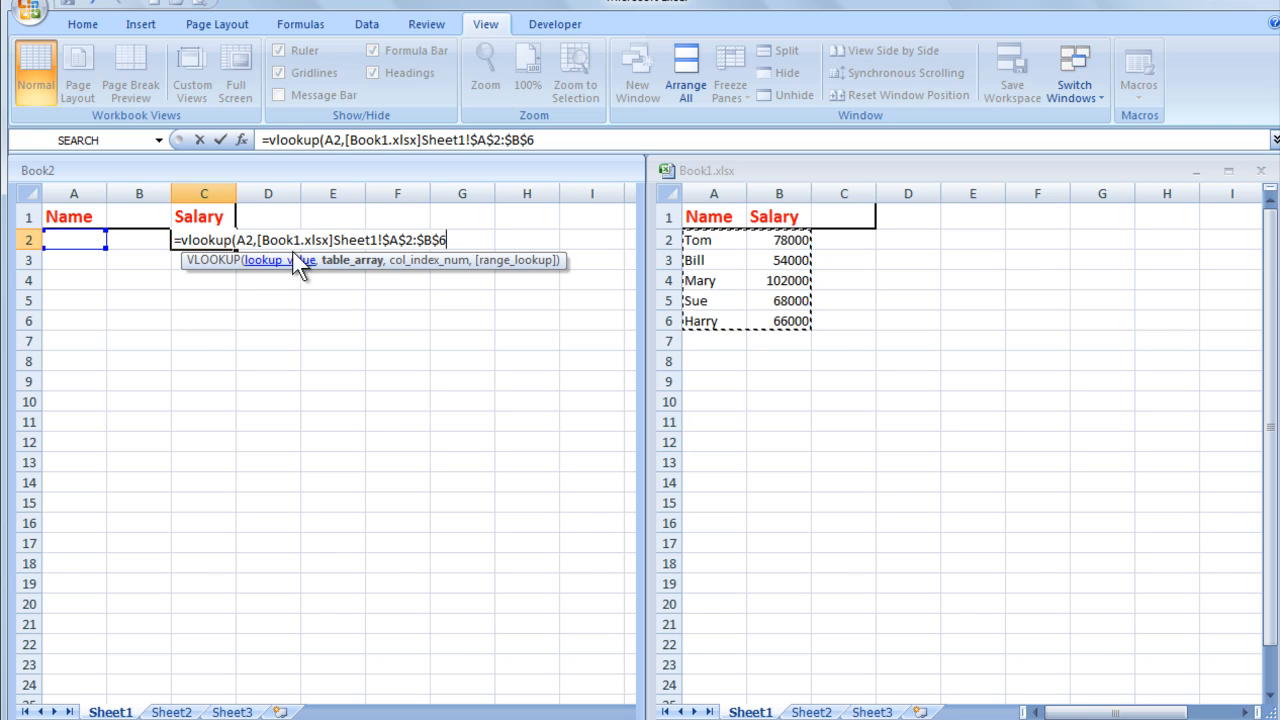
{"action": "mouse_move", "coordinate": [280, 240]}
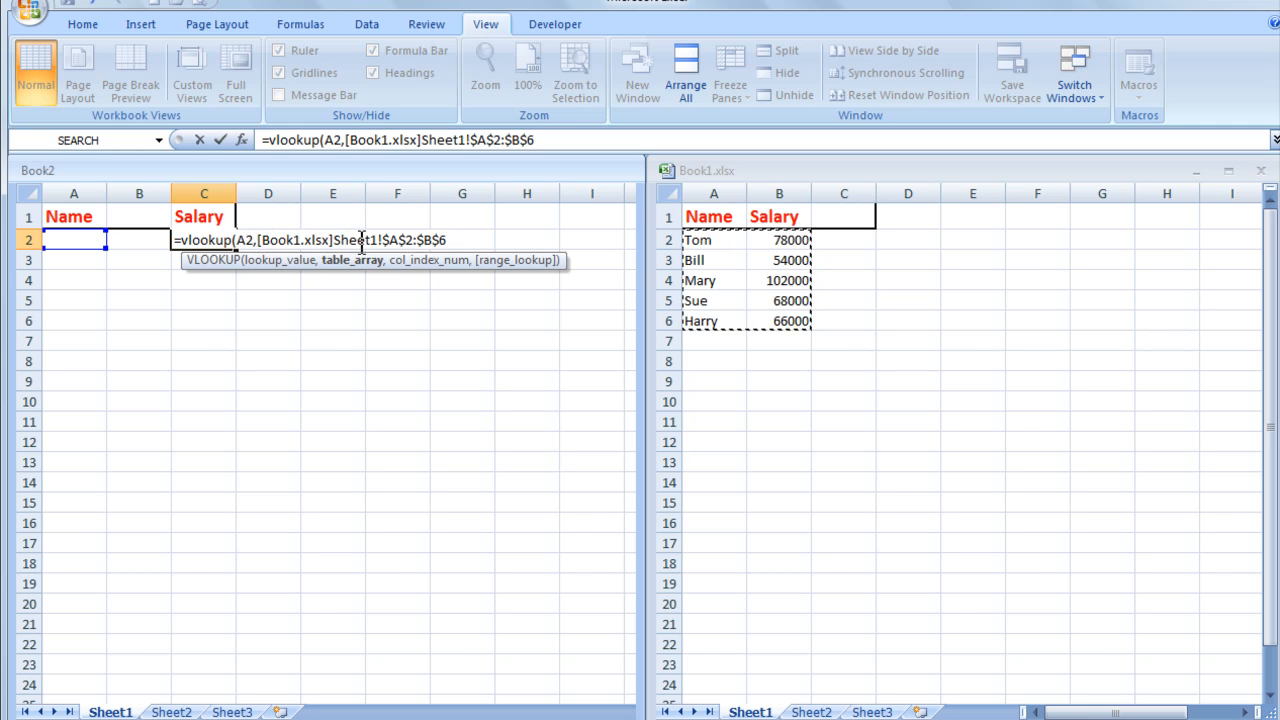
{"action": "mouse_move", "coordinate": [723, 656]}
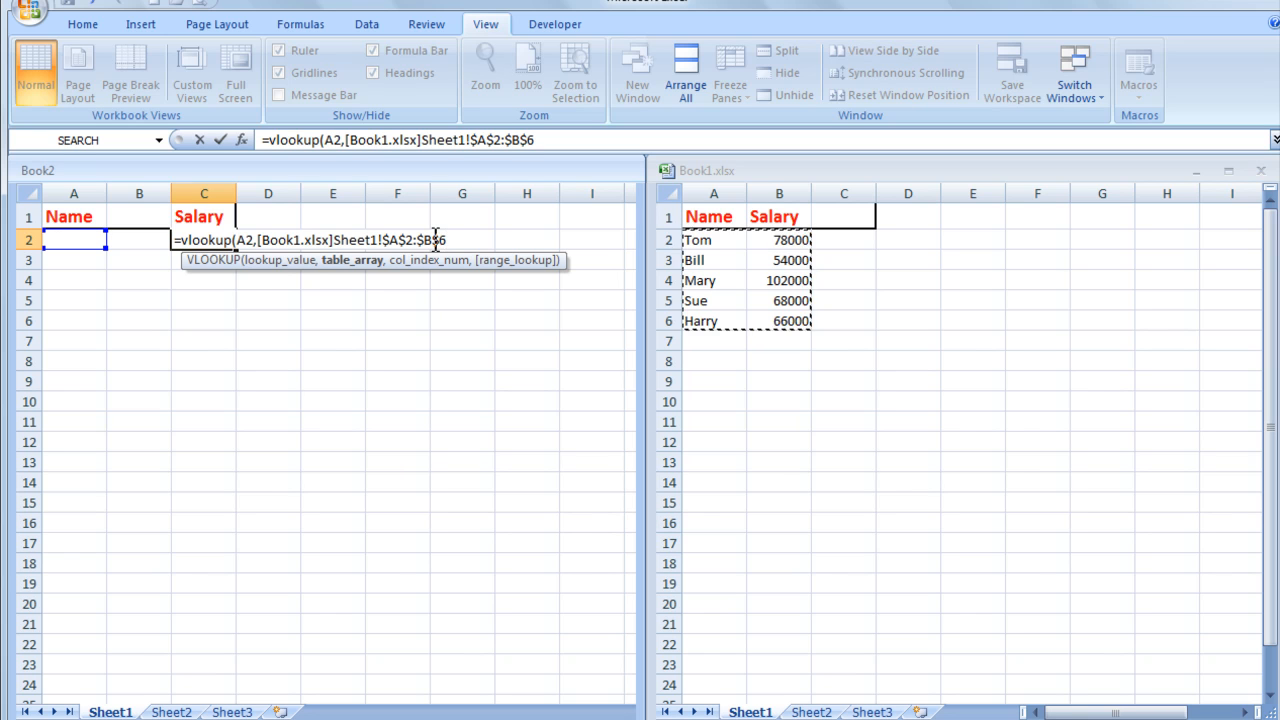
Finish the VLOOKUP with column index 2 and FALSE for an exact match
{"action": "type", "text": ","}
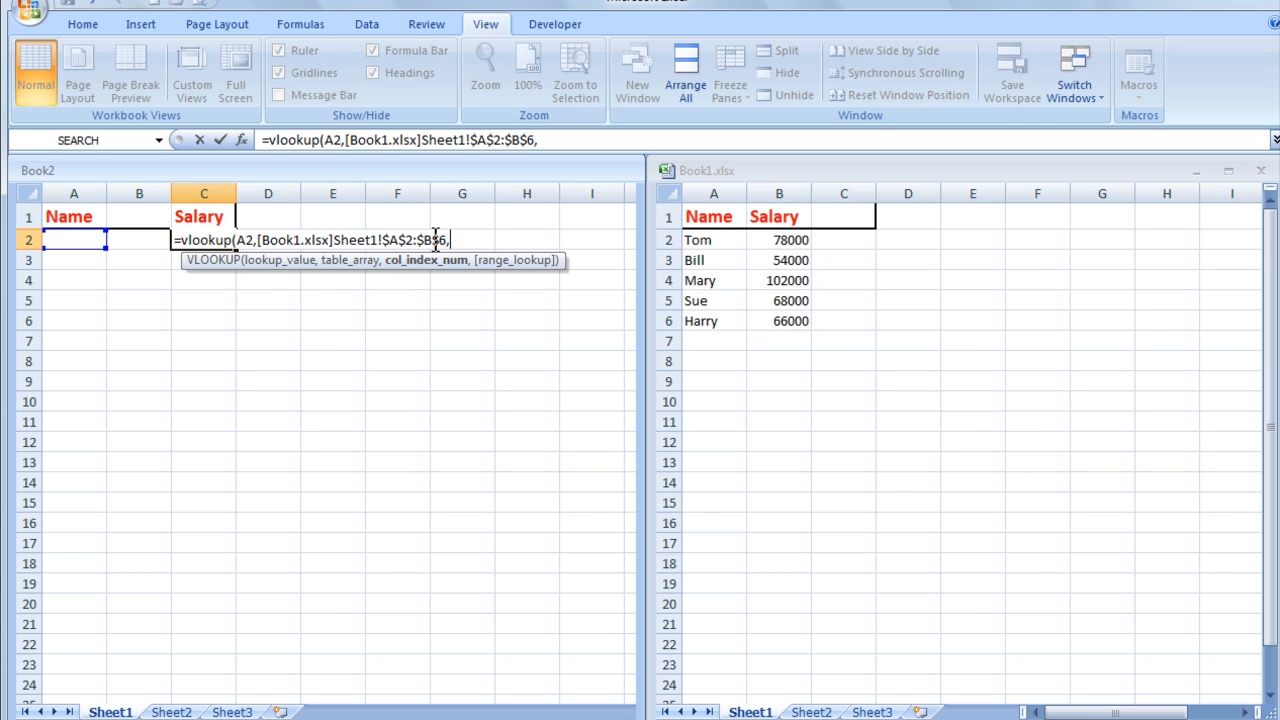
{"action": "mouse_move", "coordinate": [628, 239]}
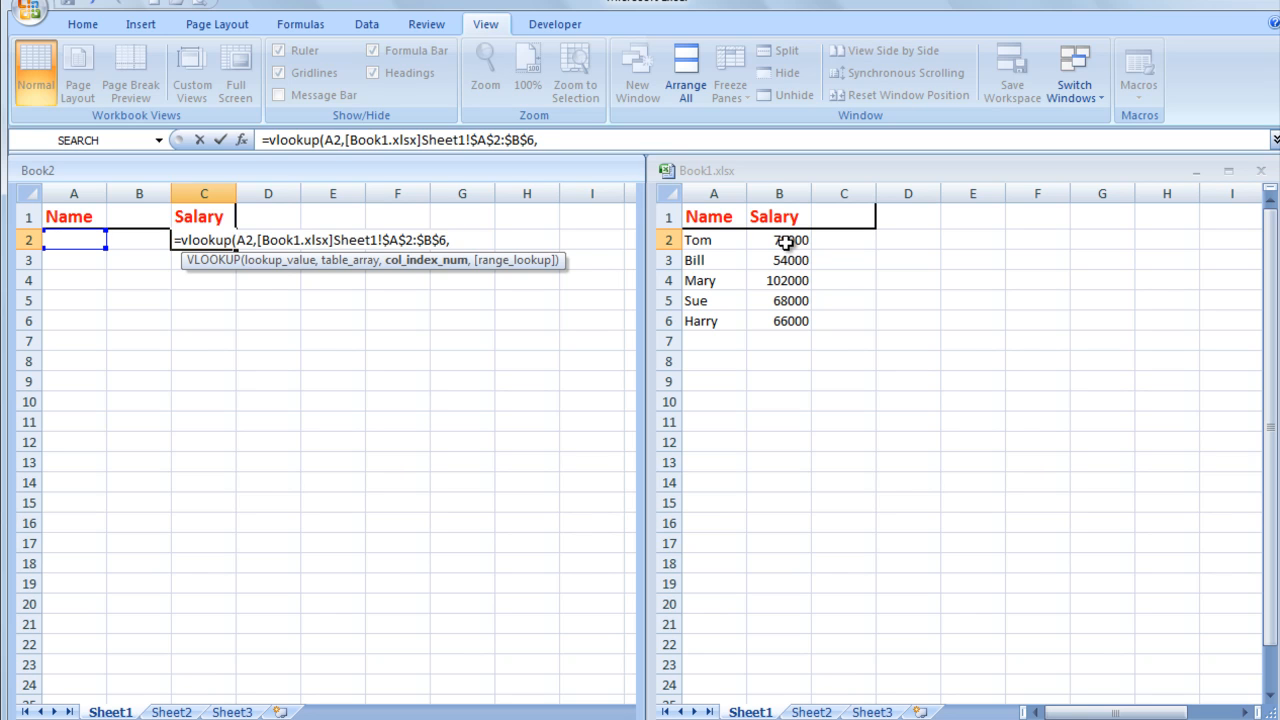
{"action": "type", "text": "2"}
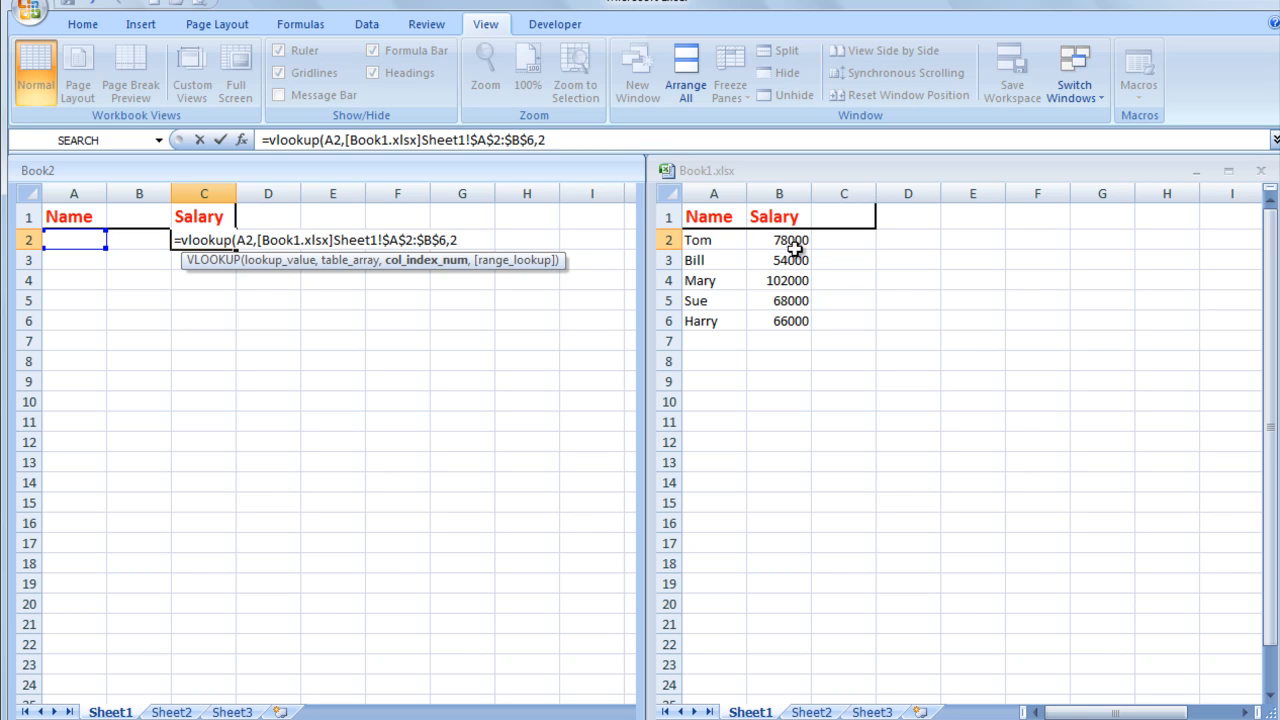
{"action": "mouse_move", "coordinate": [707, 322]}
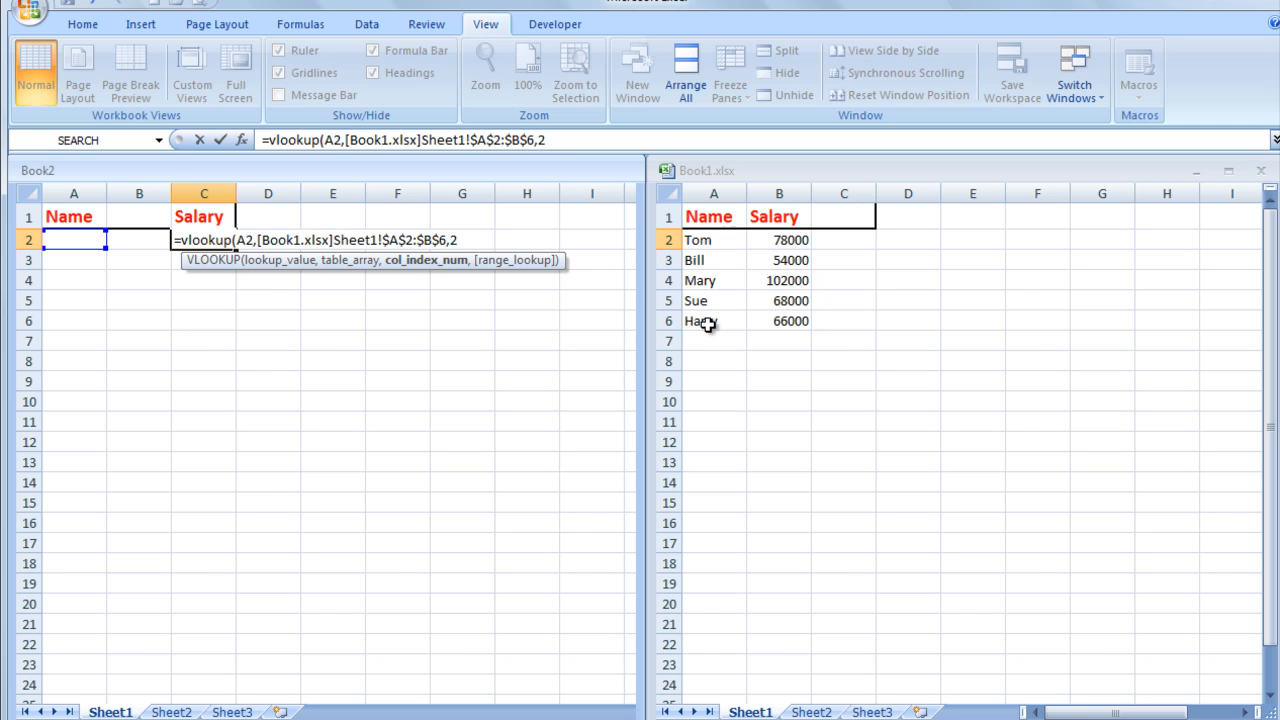
{"action": "mouse_move", "coordinate": [595, 238]}
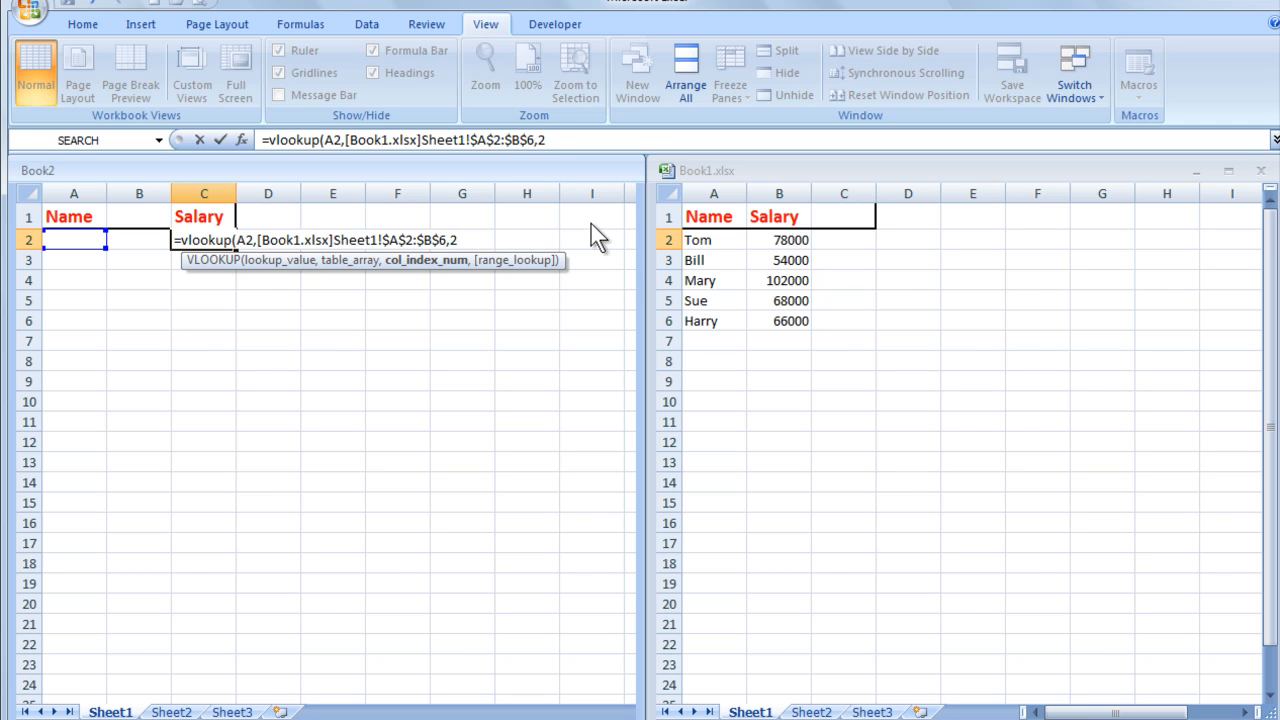
{"action": "type", "text": ",fal"}
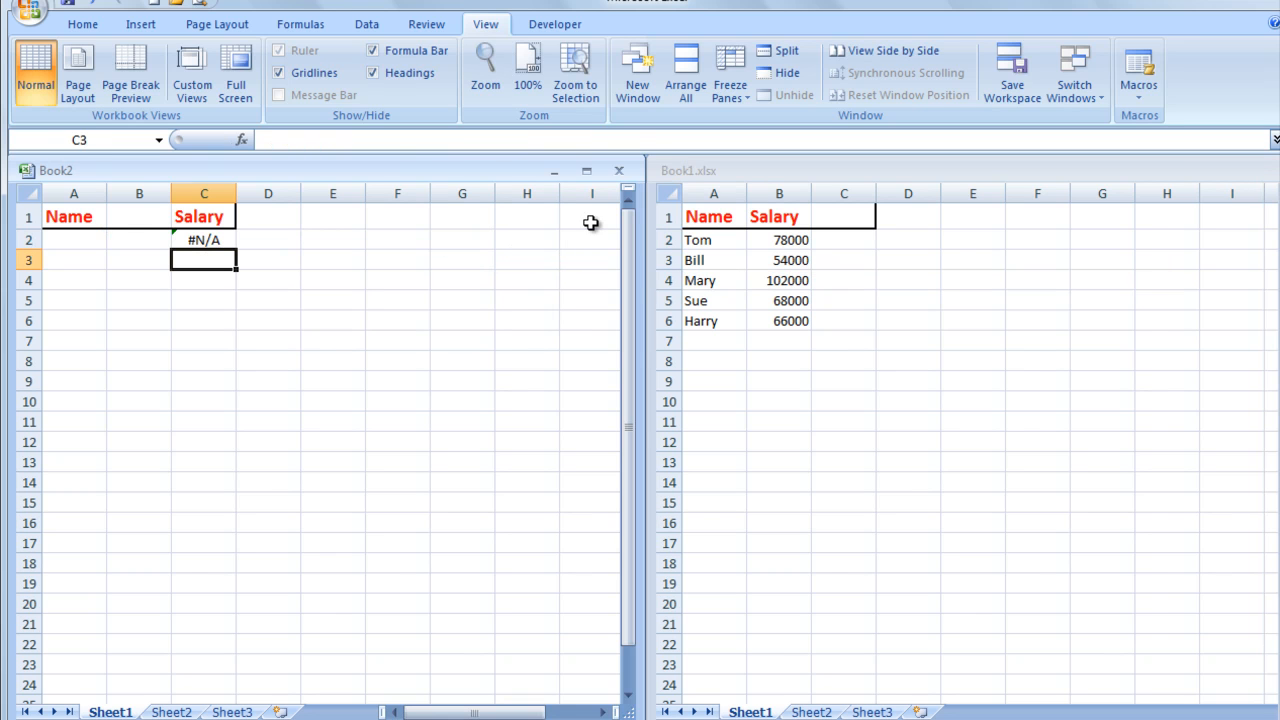
{"action": "mouse_move", "coordinate": [86, 239]}
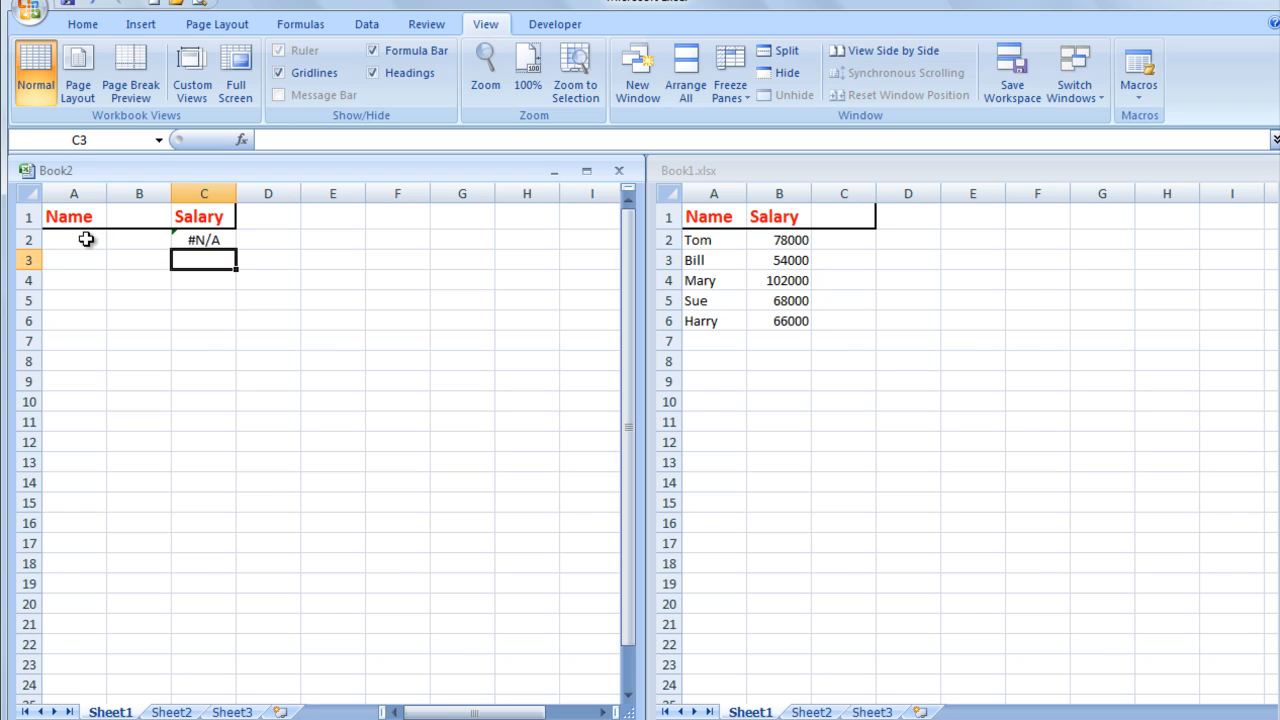
Enter Mary, then Harry, in A2 to test the salary lookup
{"action": "left_click", "coordinate": [74, 239]}
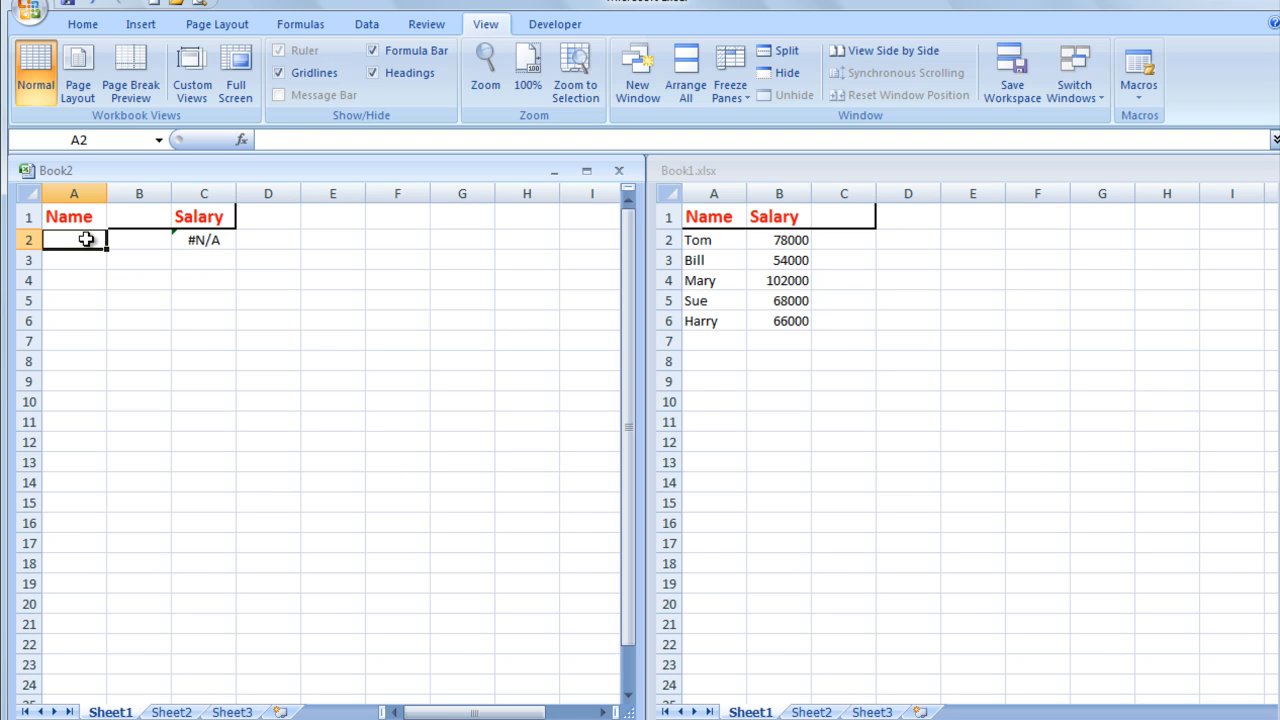
{"action": "type", "text": "Mary"}
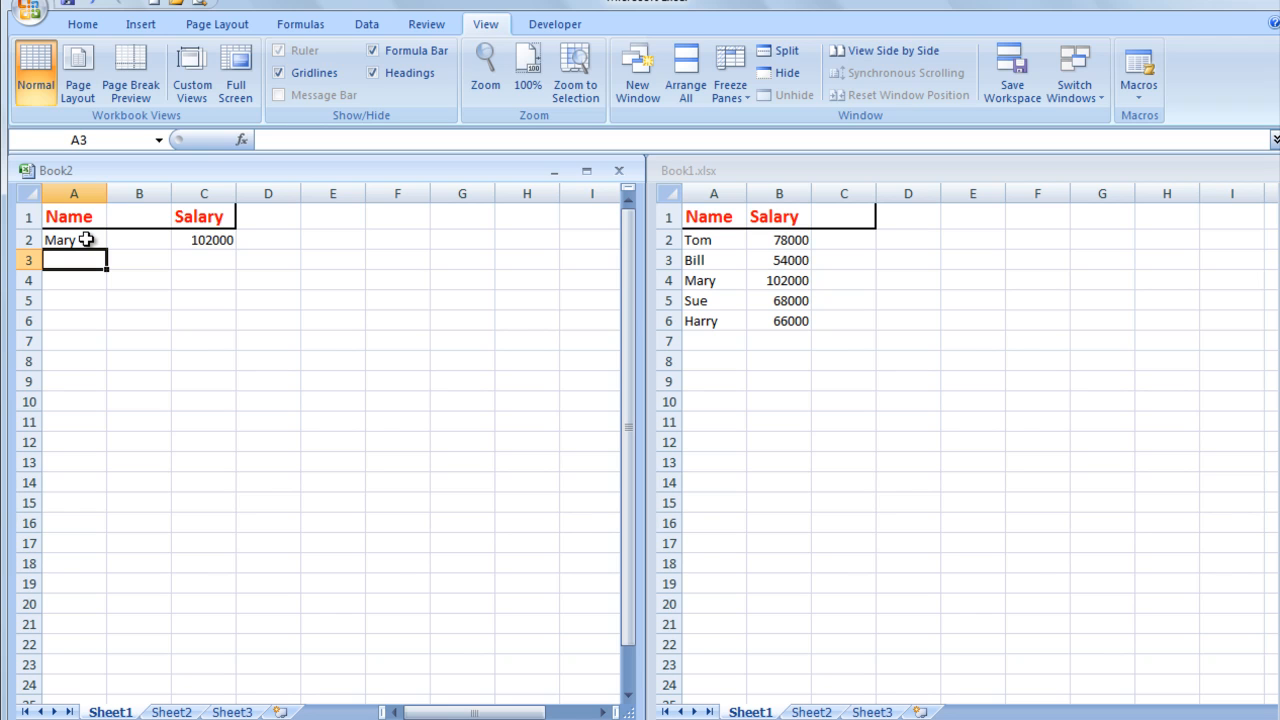
{"action": "mouse_move", "coordinate": [405, 252]}
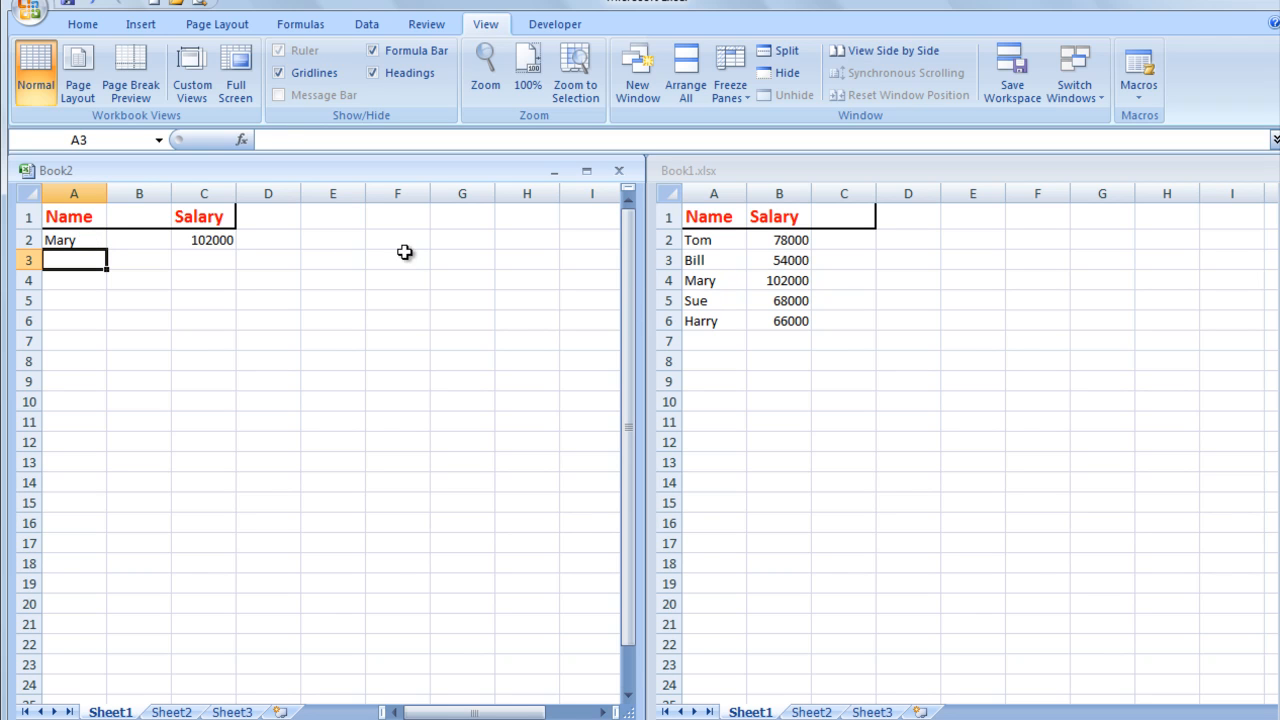
{"action": "left_click", "coordinate": [74, 240]}
{"action": "type", "text": "Harr"}
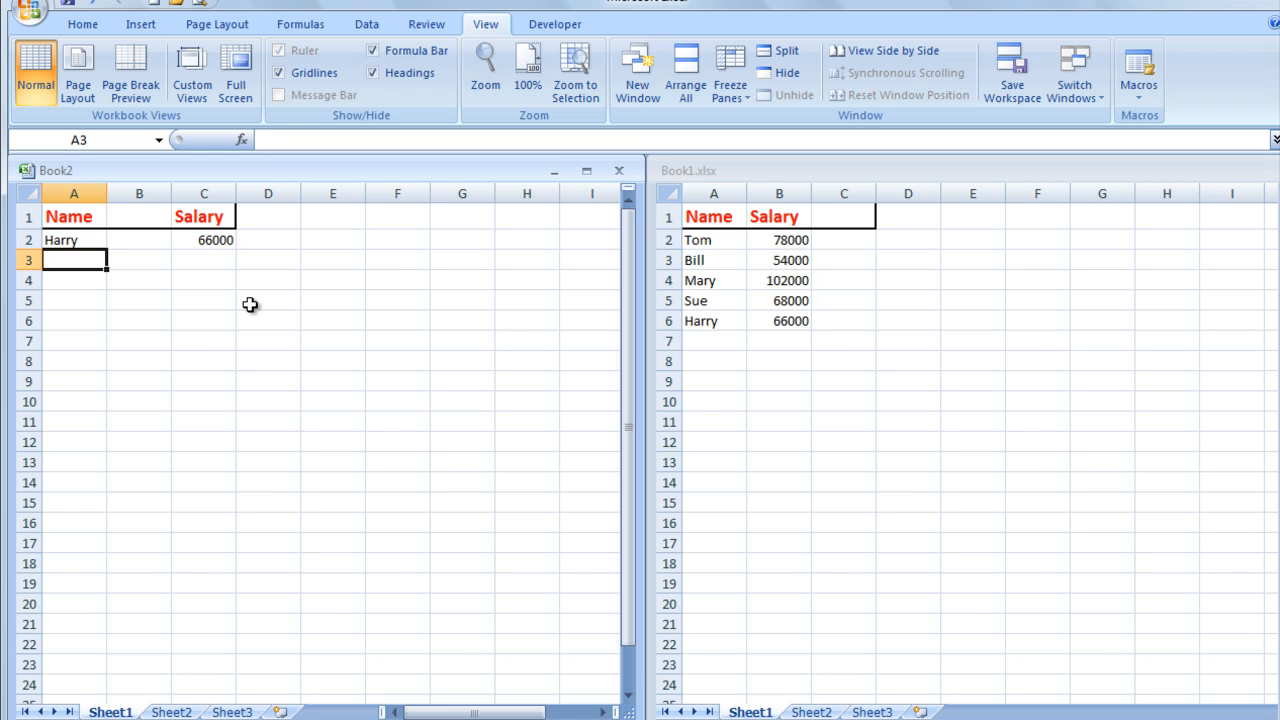
{"action": "mouse_move", "coordinate": [818, 250]}
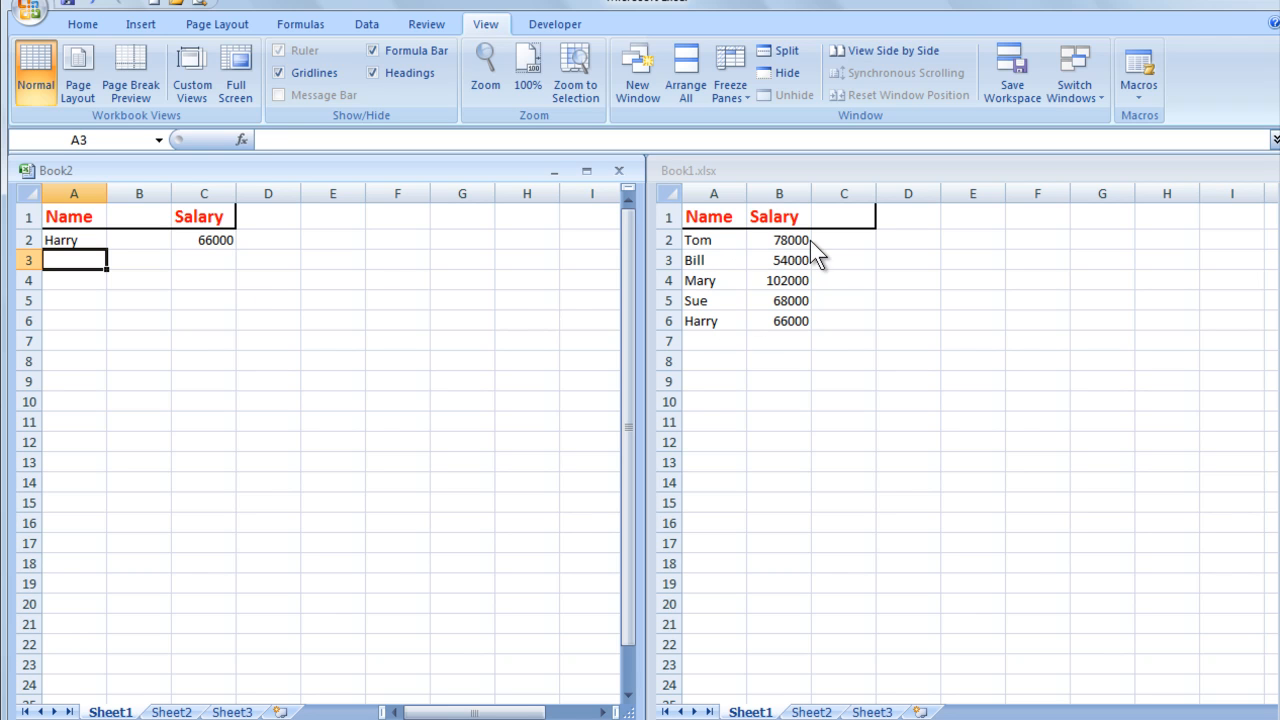
{"action": "mouse_move", "coordinate": [715, 340]}
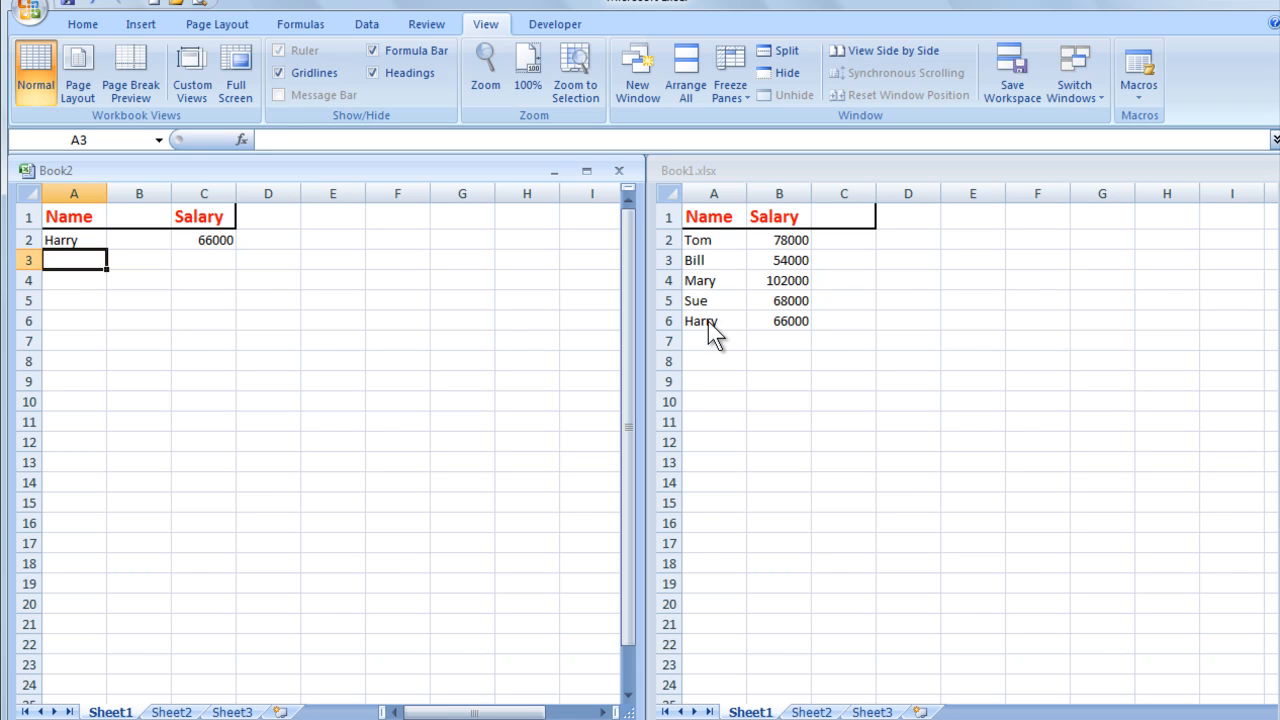
{"action": "mouse_move", "coordinate": [900, 288]}
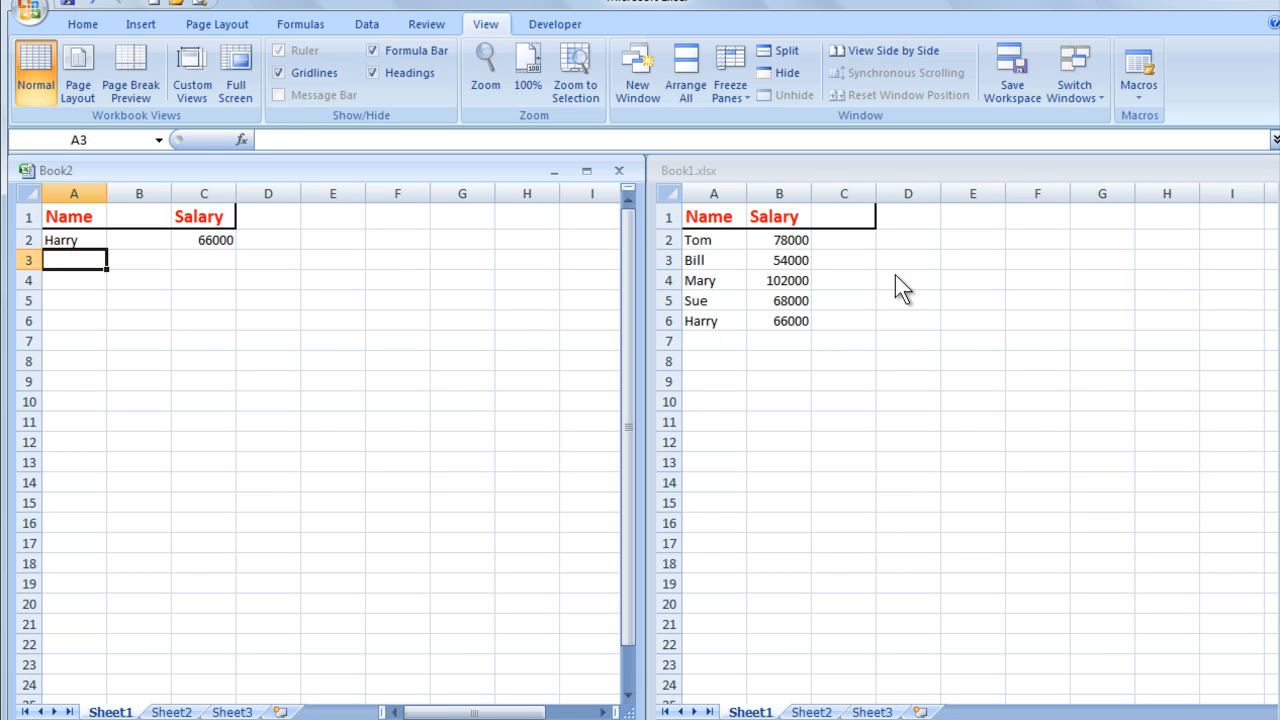
Close the Book1.xlsx window, choosing No to discard changes
{"action": "left_click", "coordinate": [713, 216]}
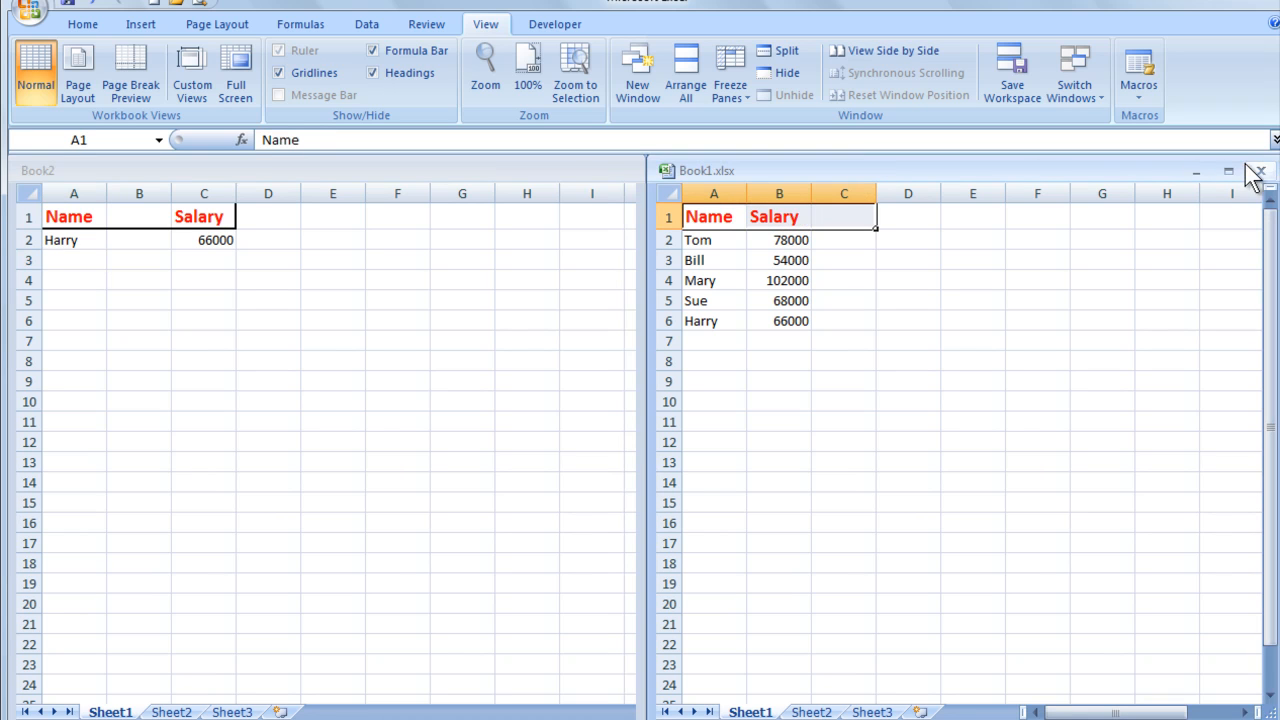
{"action": "left_click", "coordinate": [1259, 170]}
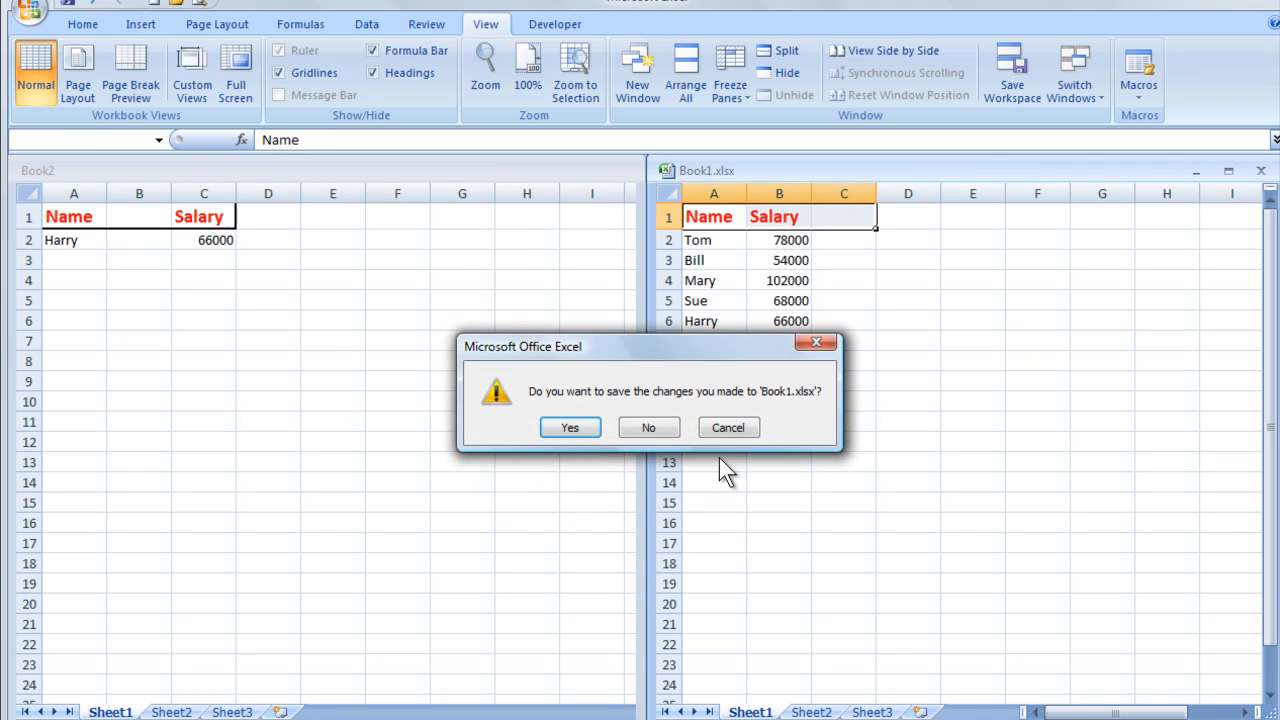
{"action": "left_click", "coordinate": [648, 427]}
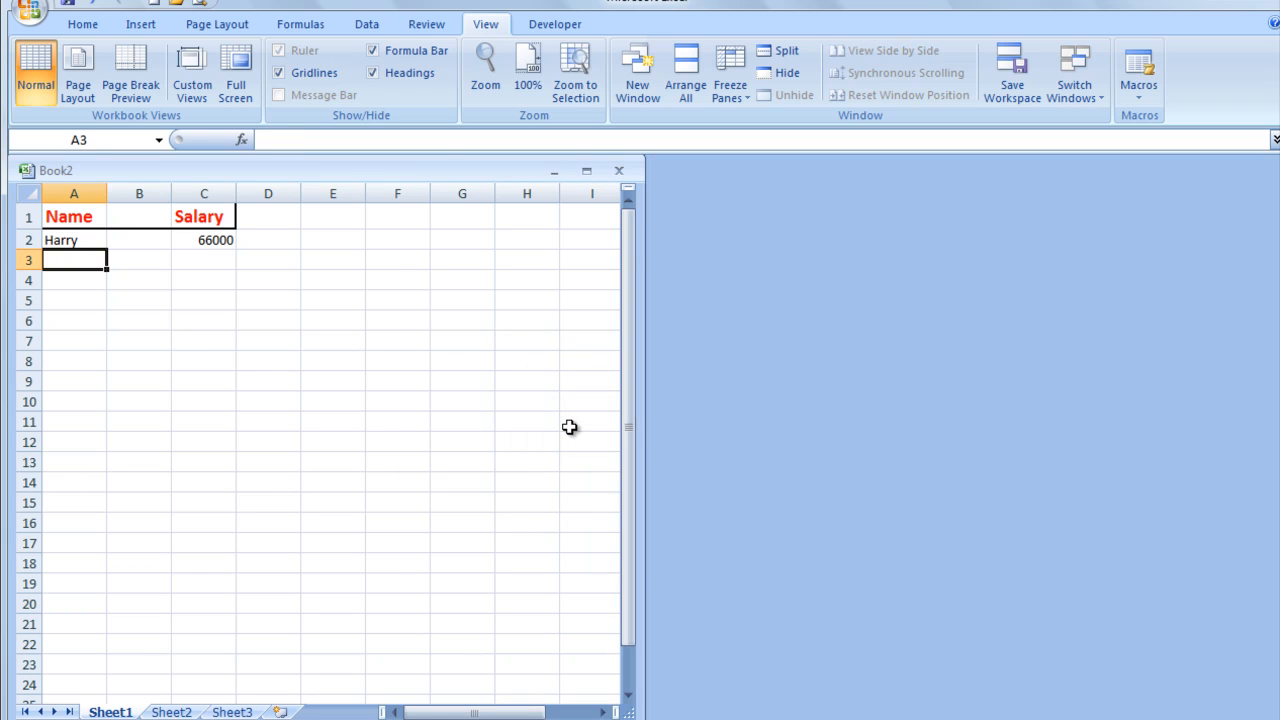
{"action": "mouse_move", "coordinate": [78, 245]}
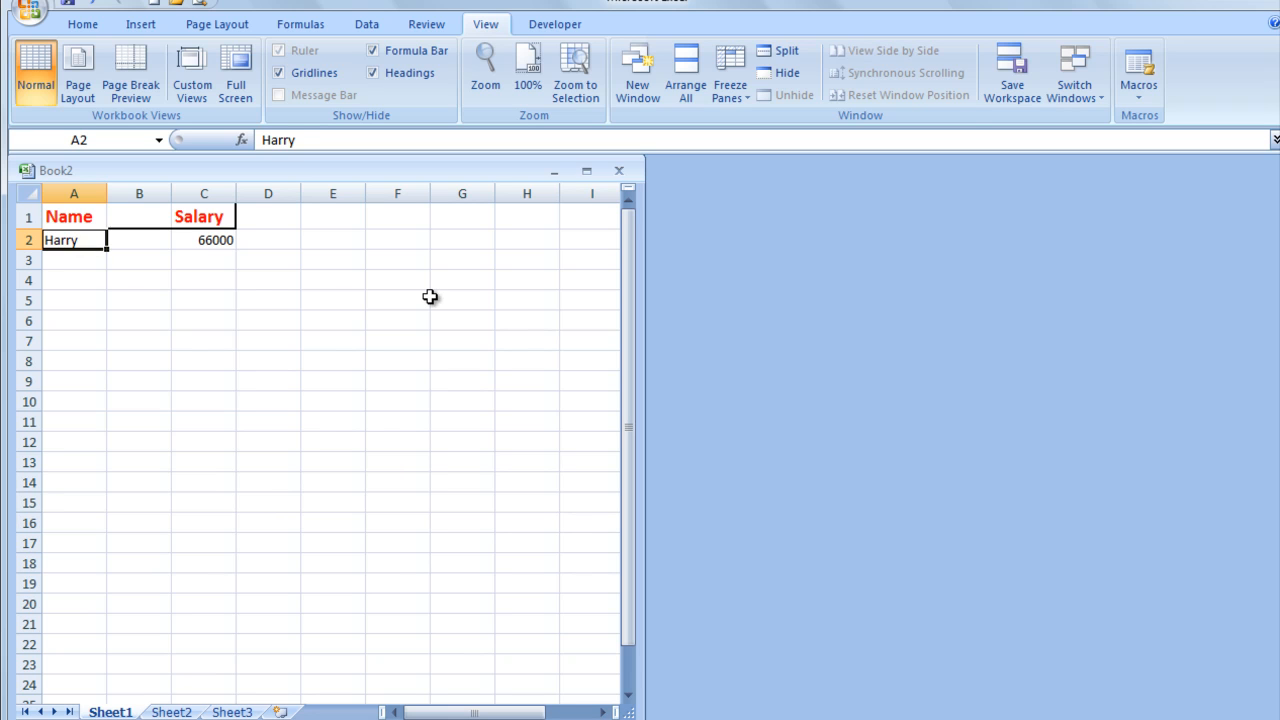
Type Sue into A2 to pull 68000 from the closed Book1
{"action": "type", "text": "Sue"}
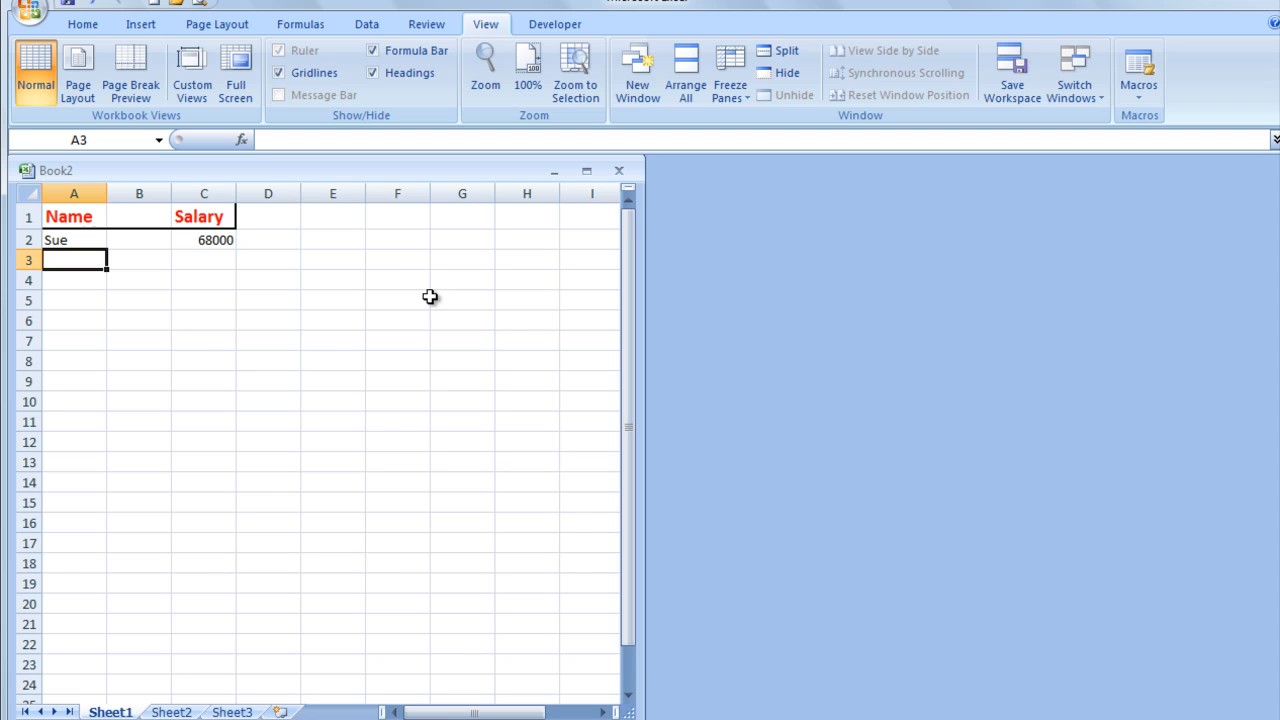
{"action": "mouse_move", "coordinate": [433, 414]}
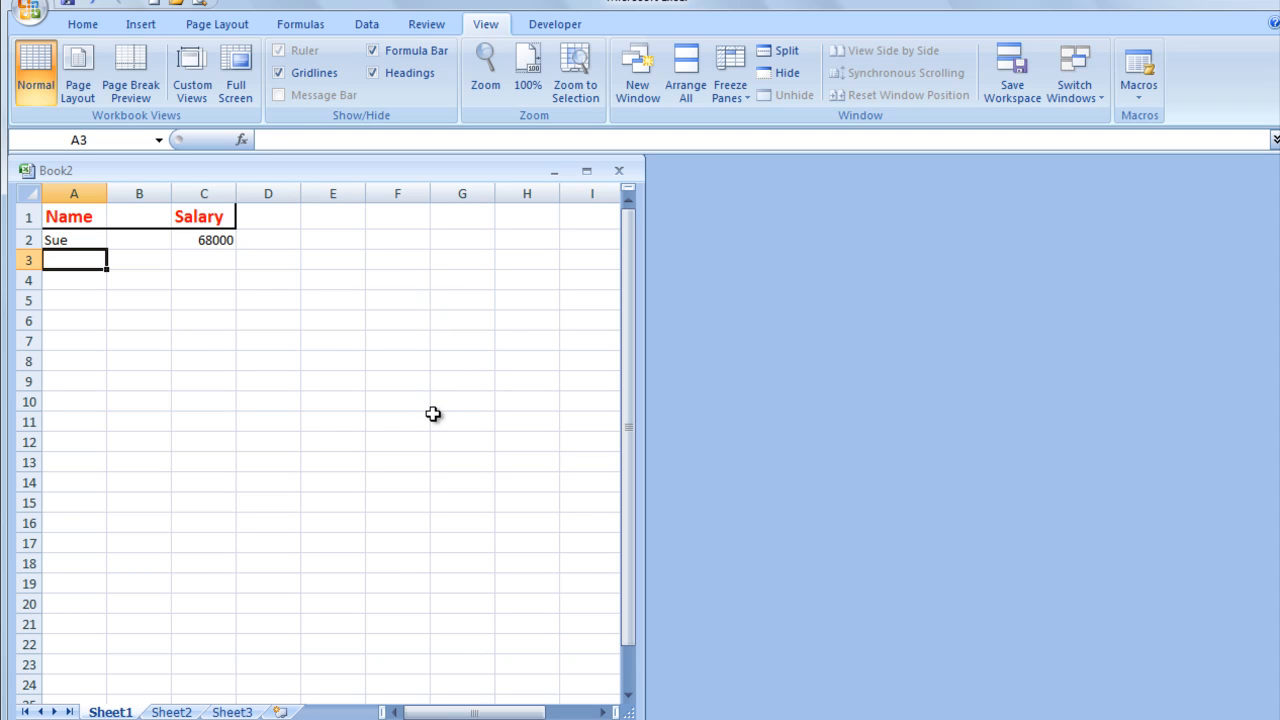
{"action": "mouse_move", "coordinate": [417, 402]}
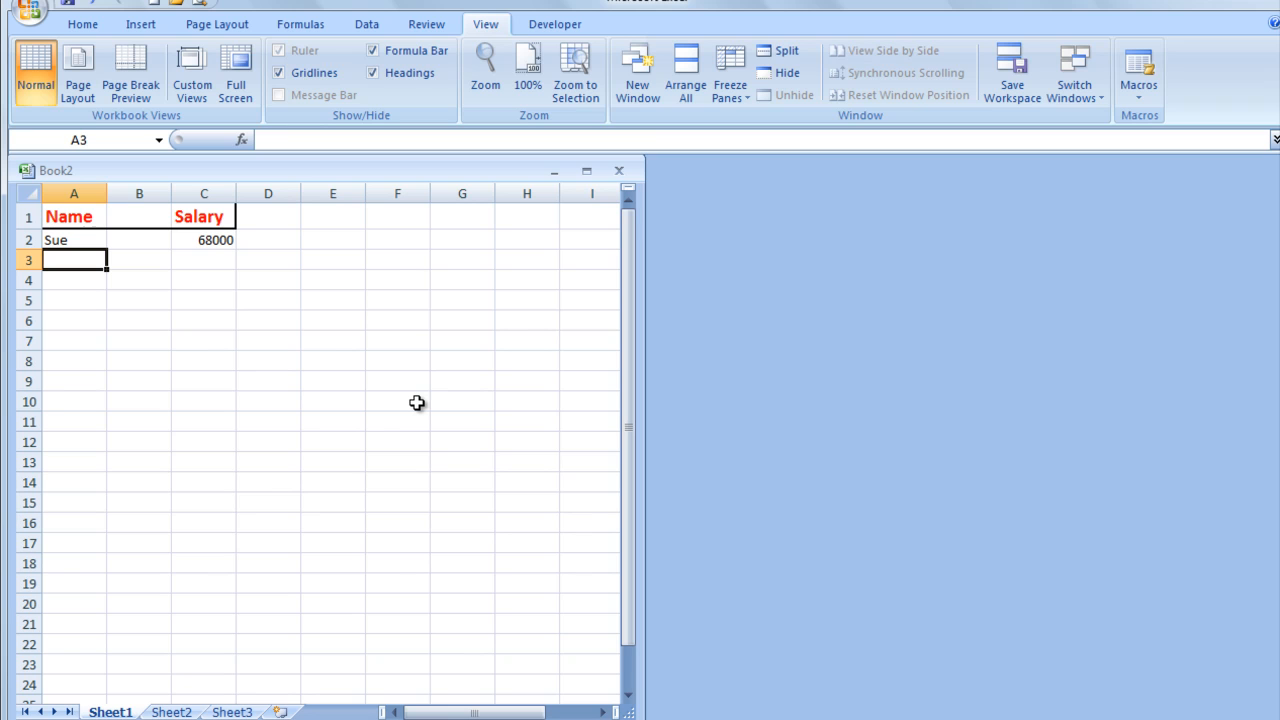